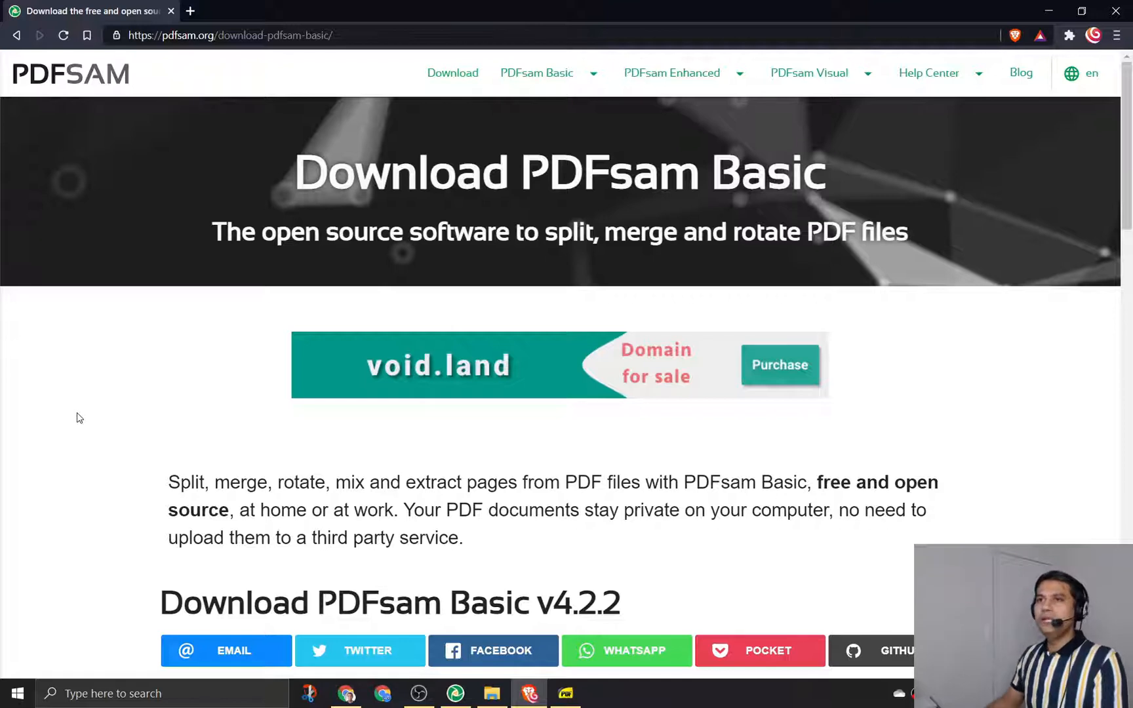
pyautogui.moveTo(71, 88)
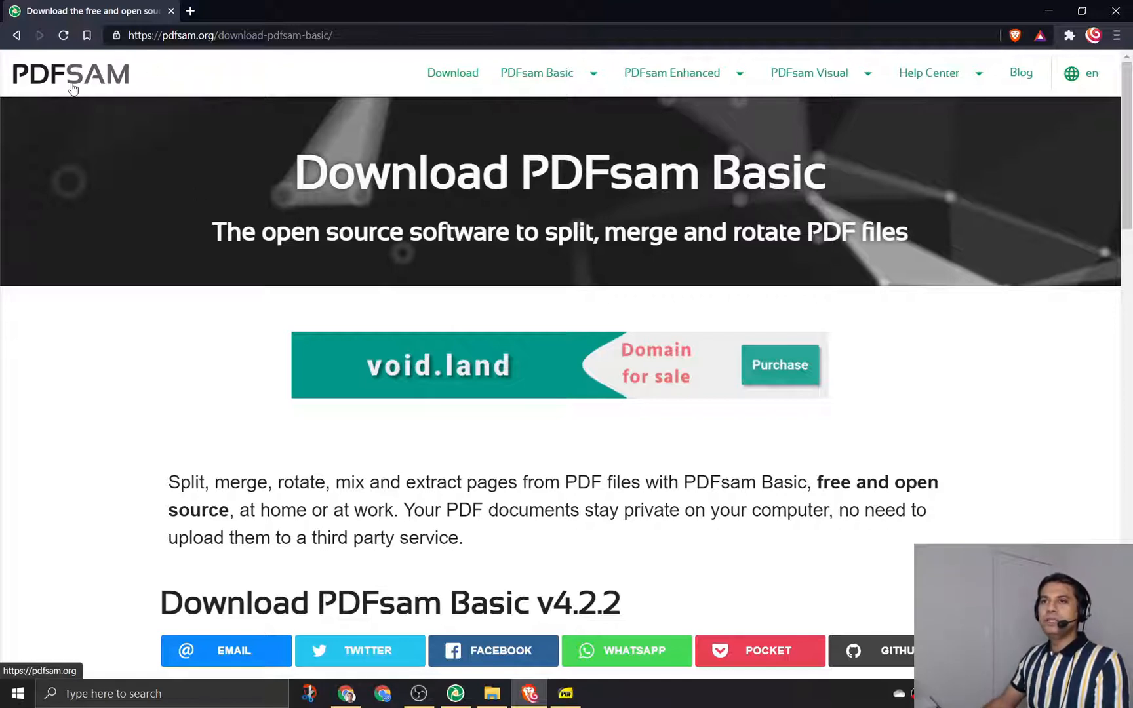
pyautogui.moveTo(84, 86)
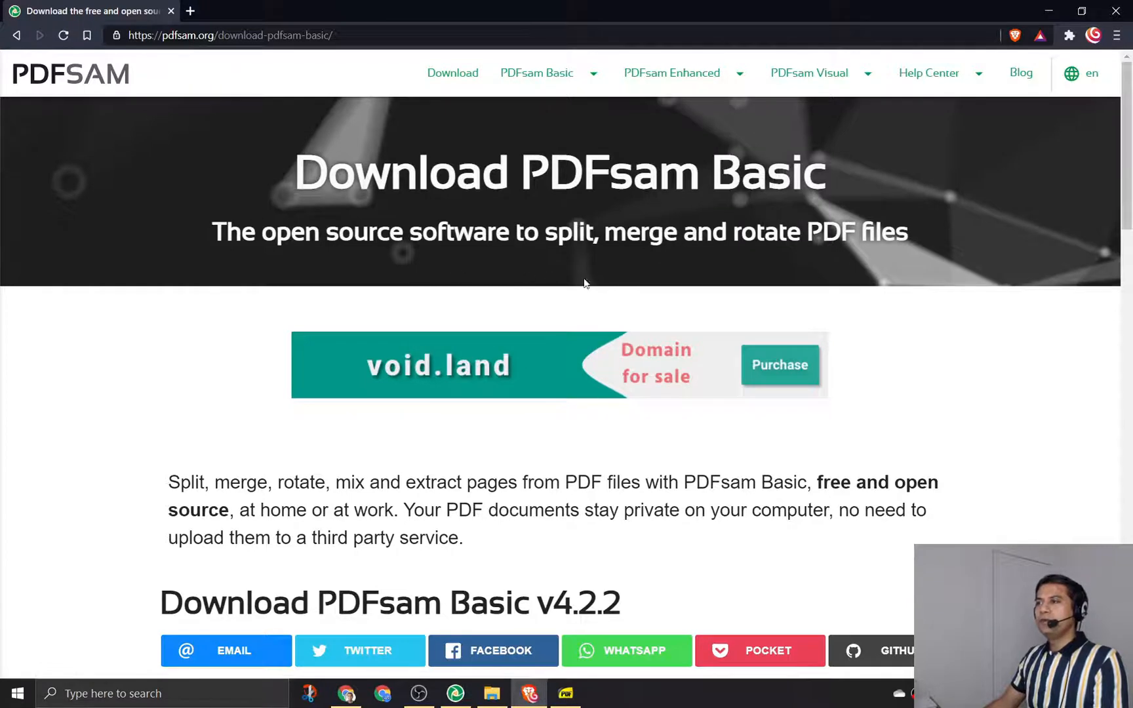
pyautogui.moveTo(1015, 362)
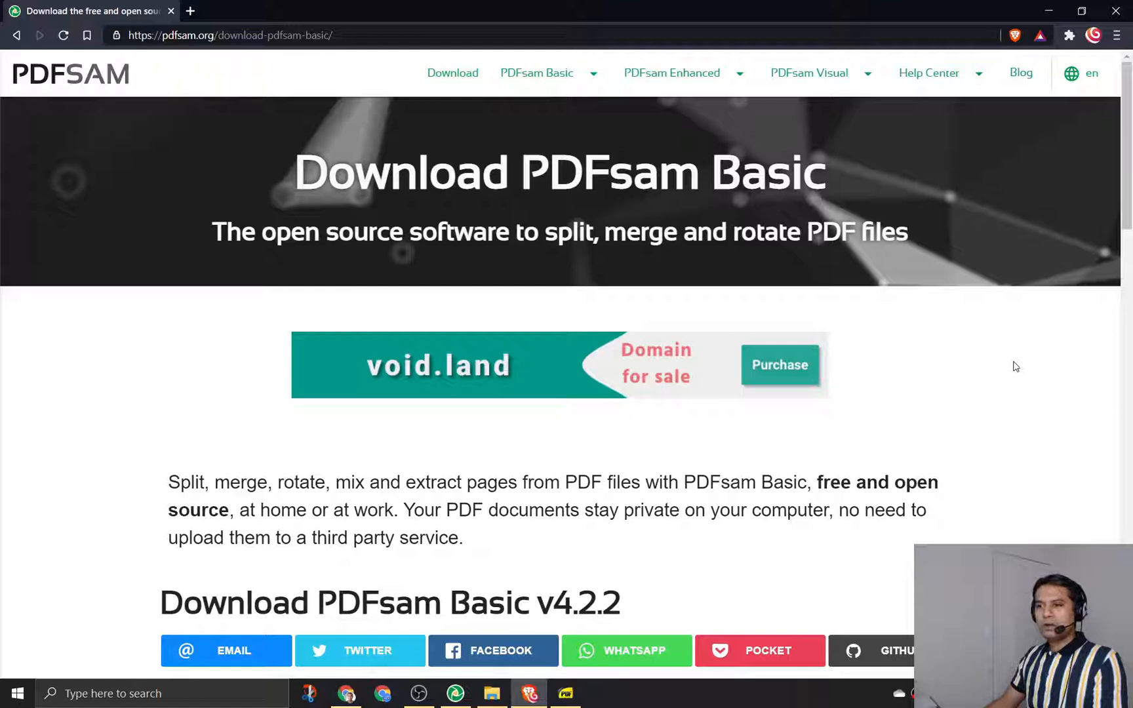
# Browse the PDFsam website's home, downloads overview and PDFsam Basic download page
pyautogui.scroll(-3)
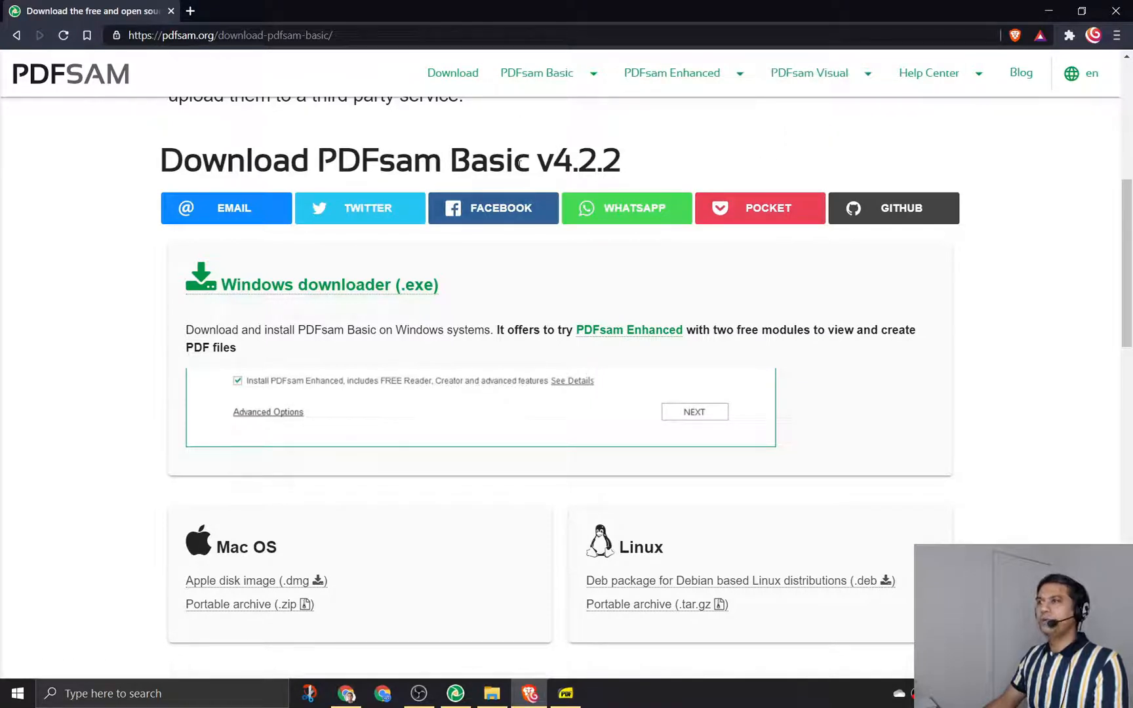
pyautogui.moveTo(1033, 276)
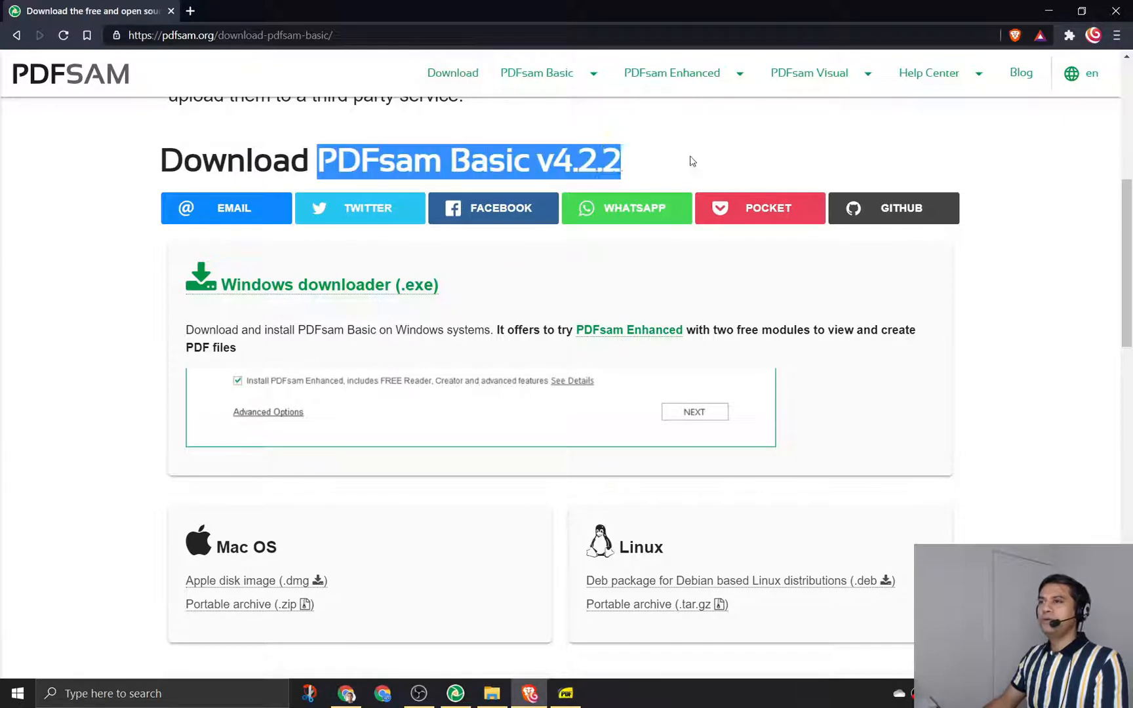
pyautogui.scroll(-3)
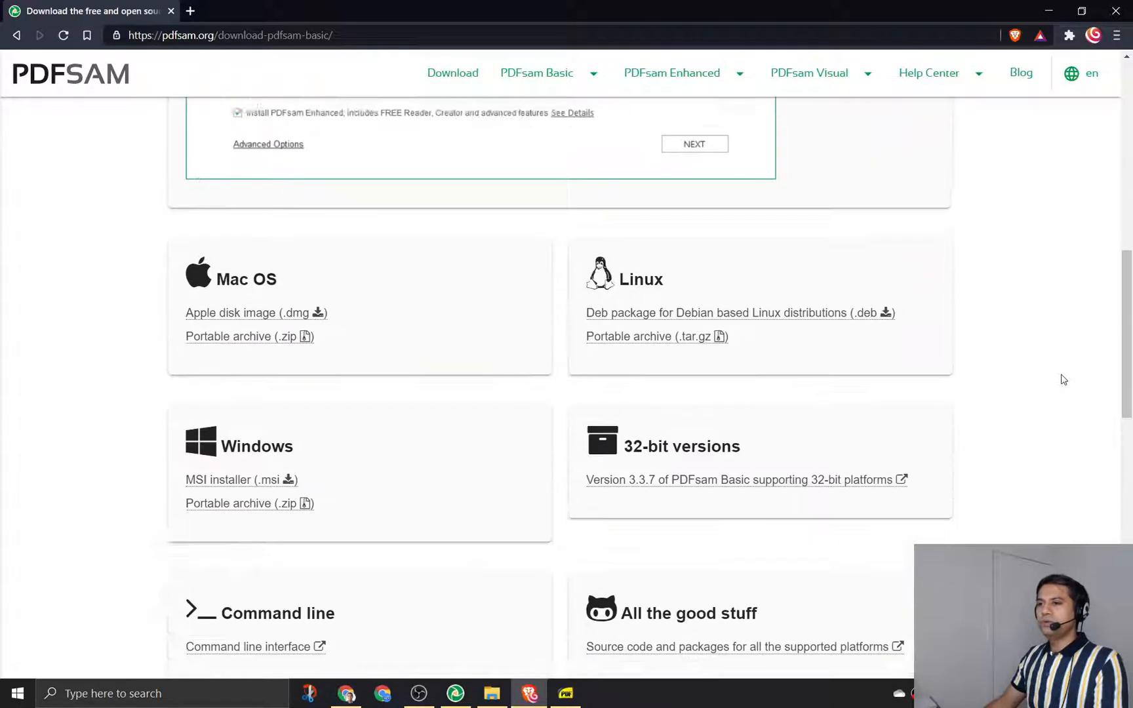
pyautogui.scroll(3)
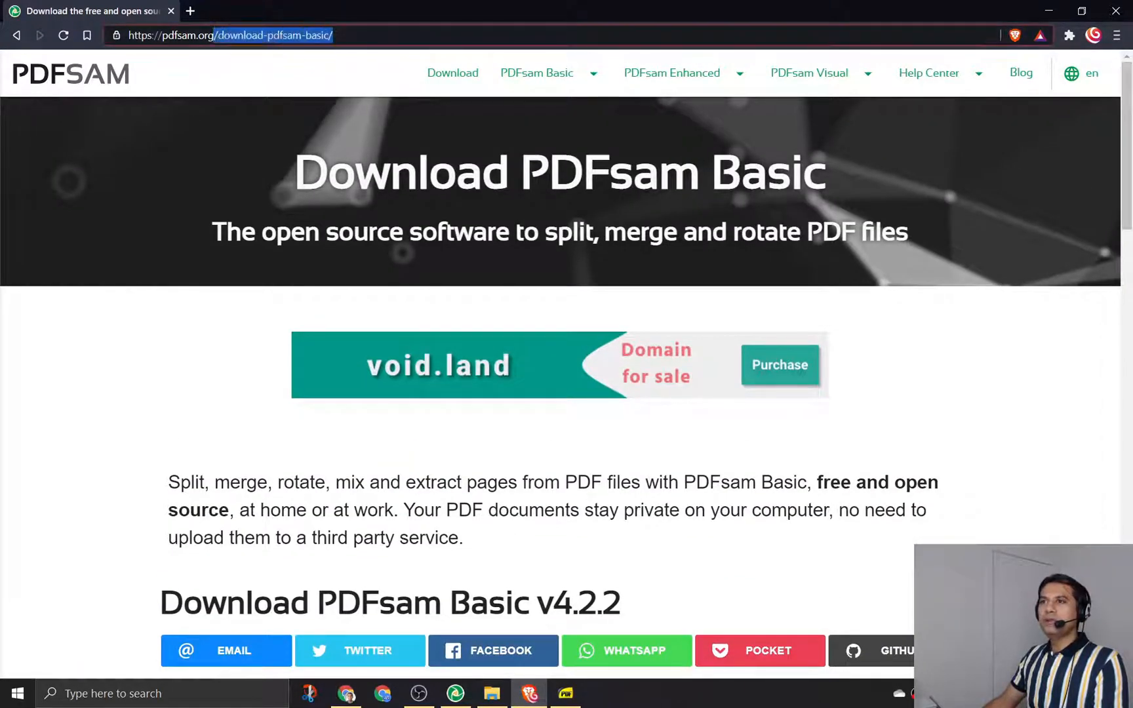
pyautogui.click(71, 73)
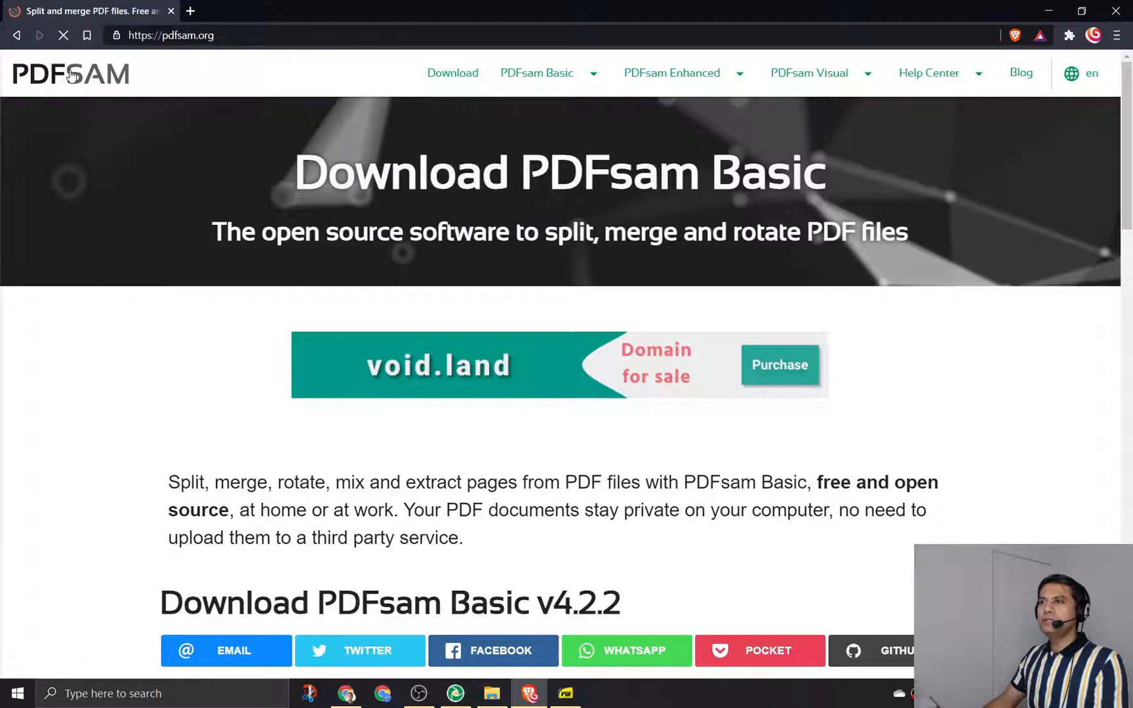
pyautogui.click(452, 73)
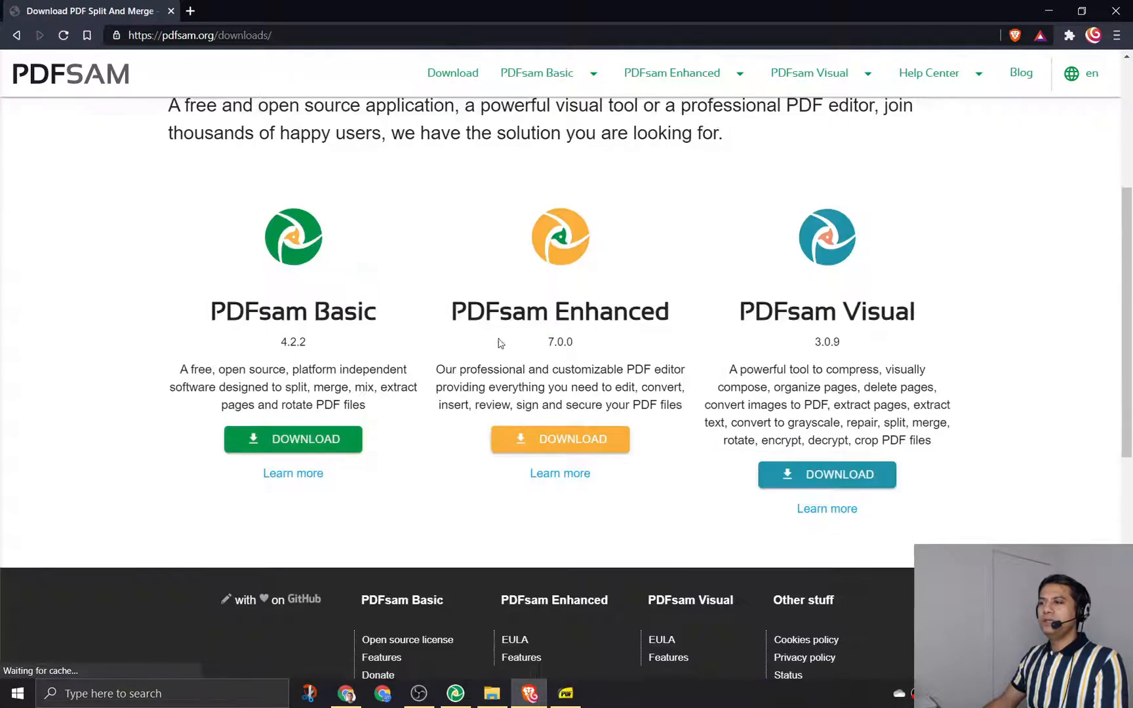
pyautogui.moveTo(433, 312)
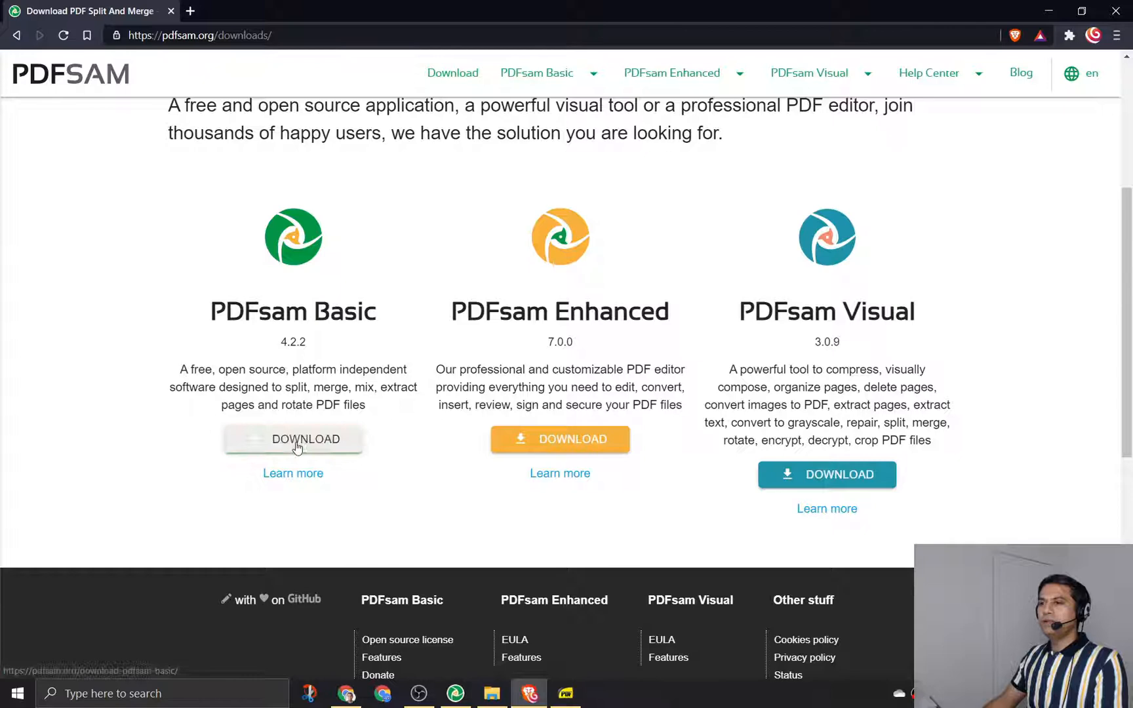
pyautogui.click(293, 438)
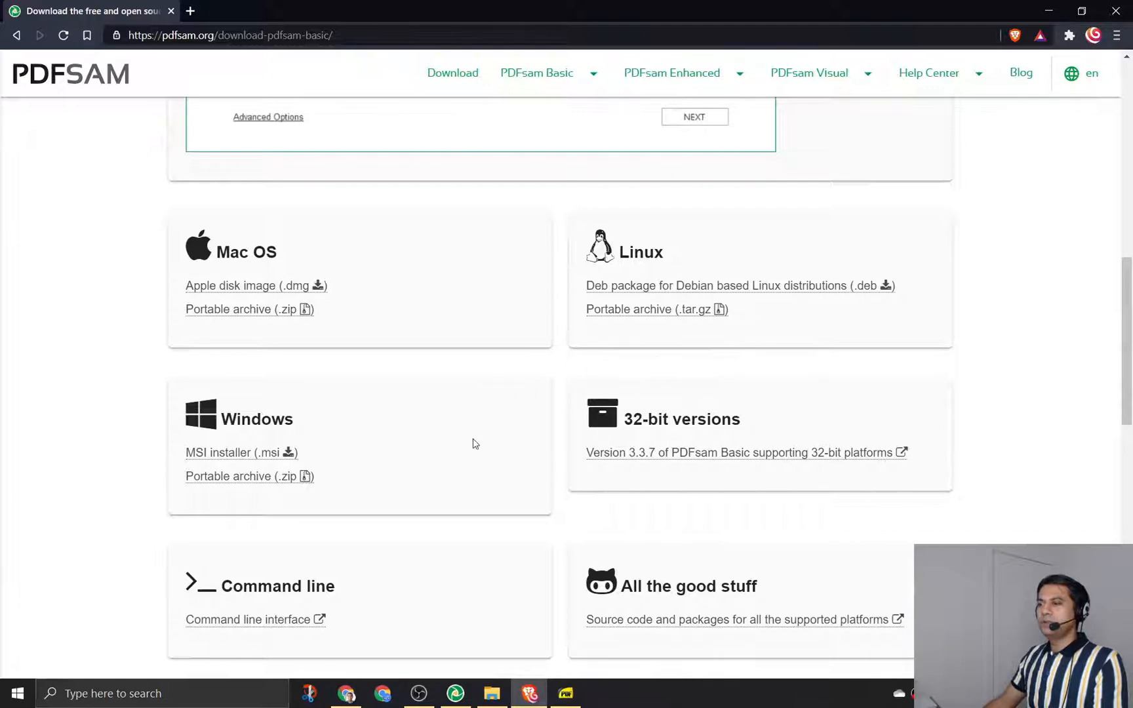
pyautogui.scroll(-3)
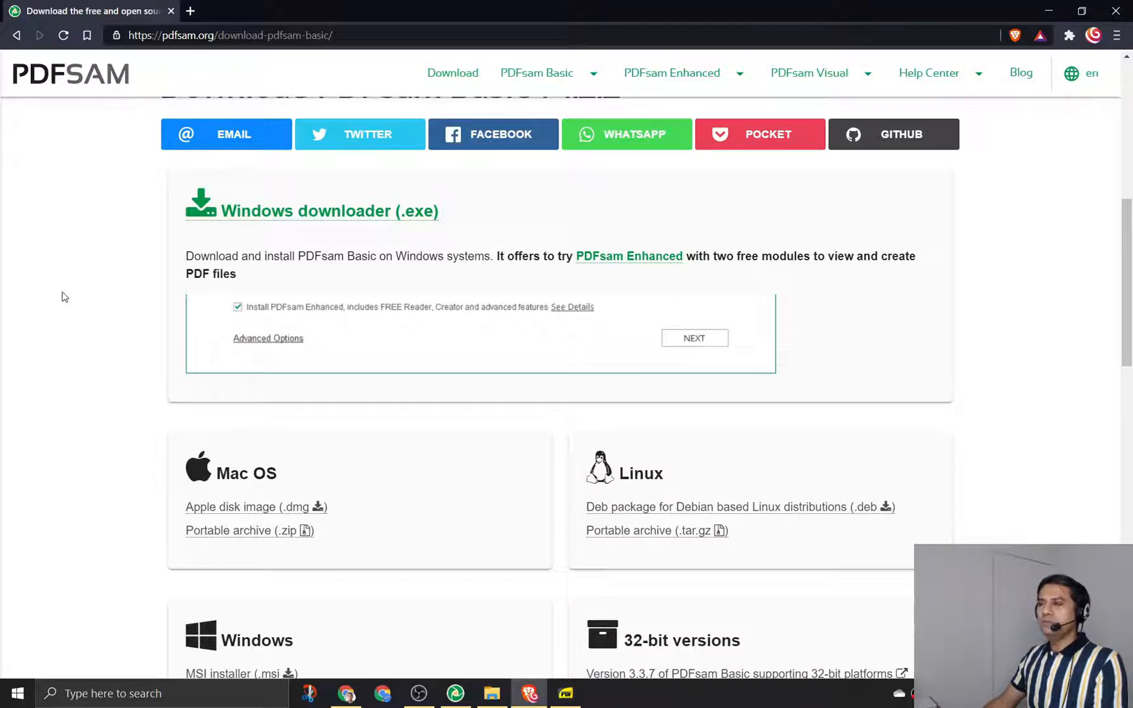
pyautogui.scroll(-3)
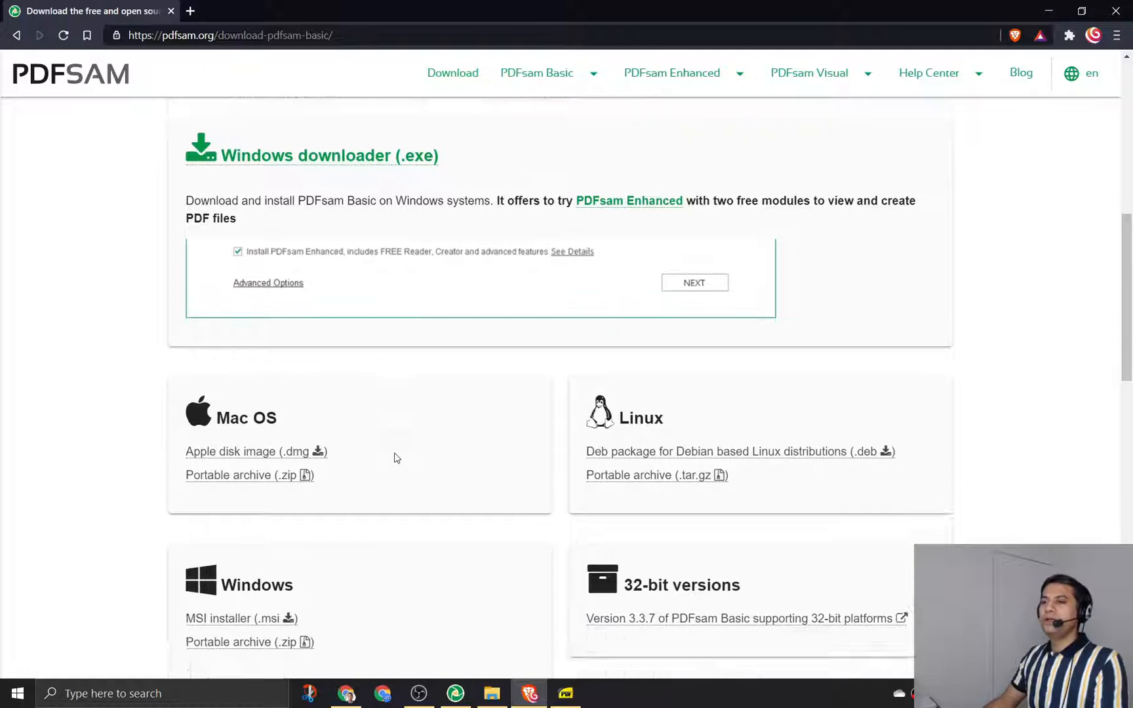
pyautogui.scroll(-3)
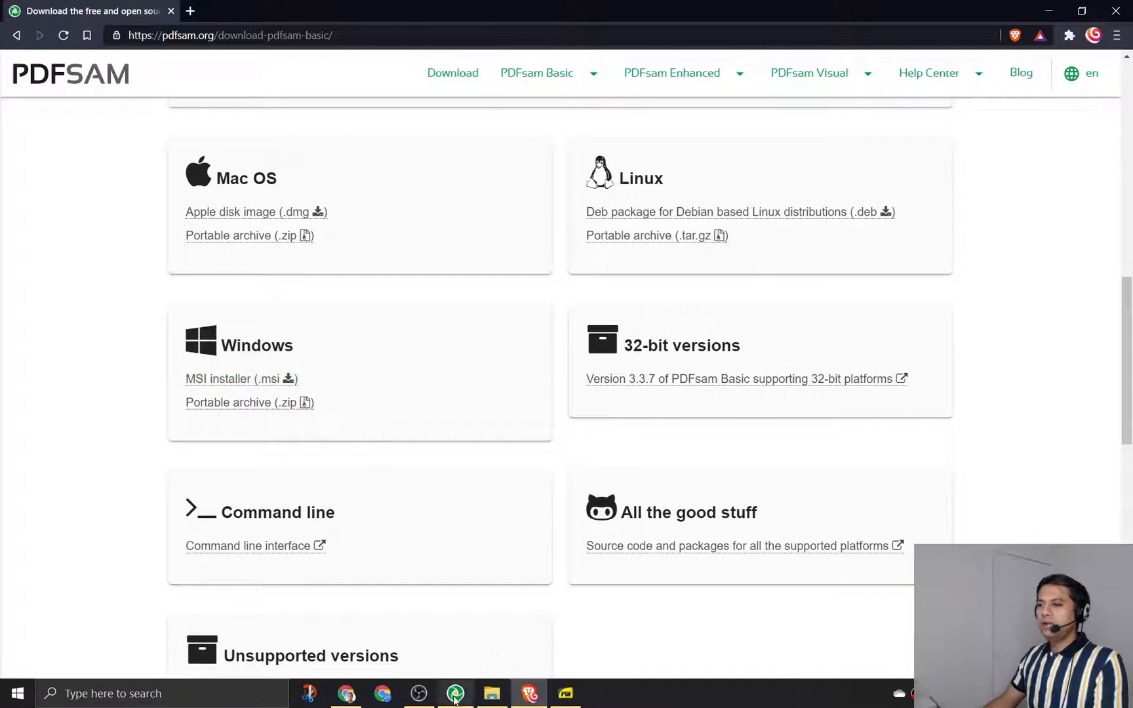
# Switch to the installed PDFsam Basic app and open, then close, its main menu
pyautogui.click(454, 693)
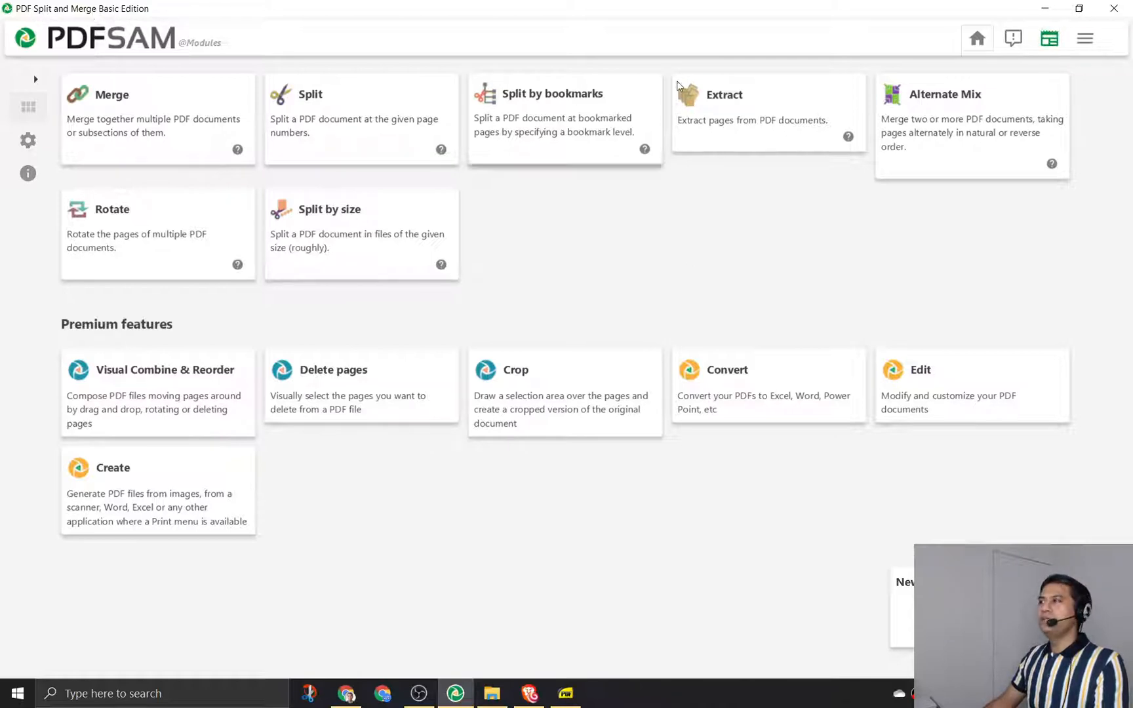
pyautogui.click(1049, 38)
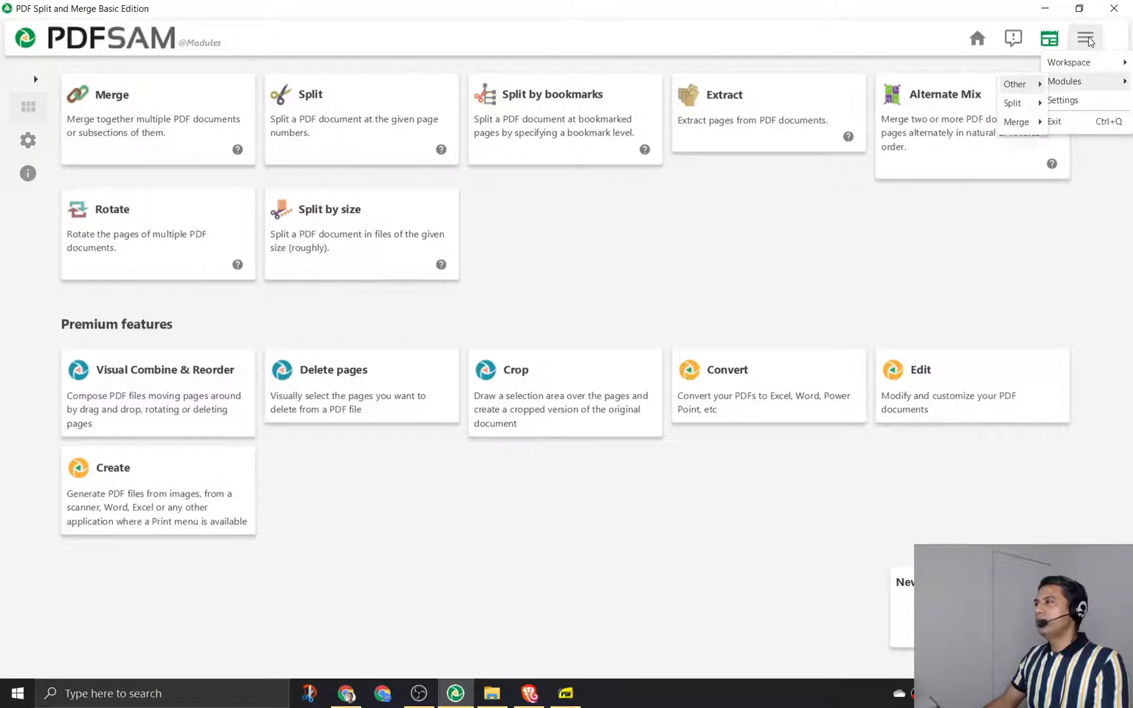
pyautogui.click(1085, 38)
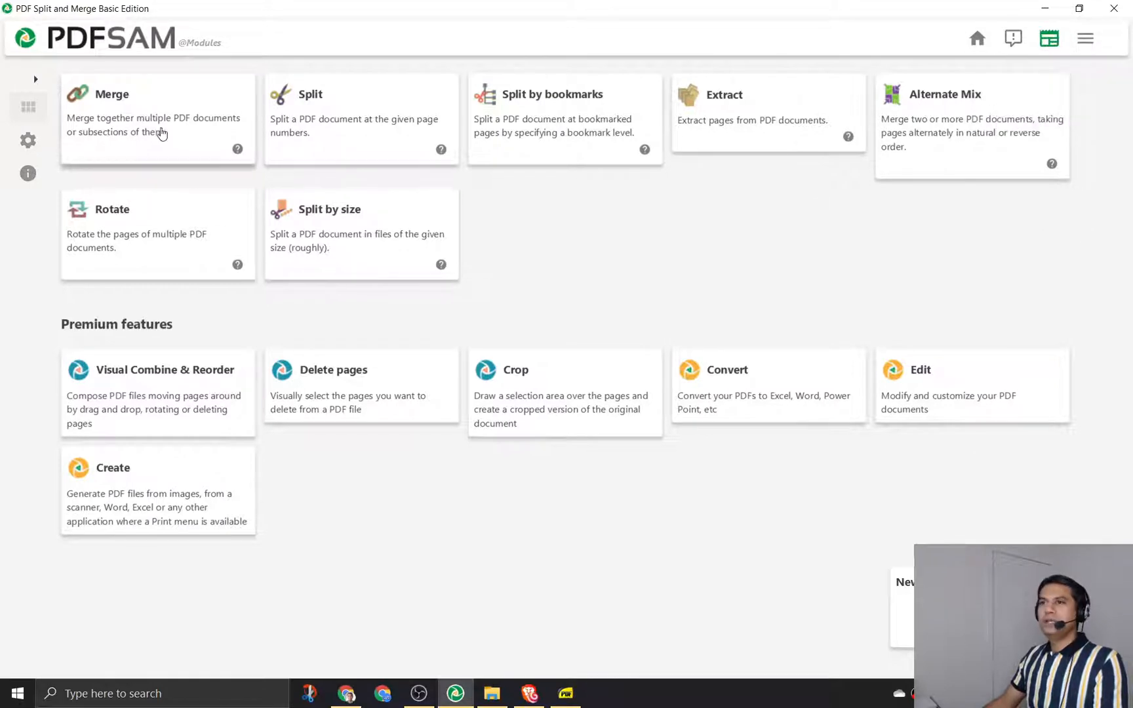
pyautogui.moveTo(218, 225)
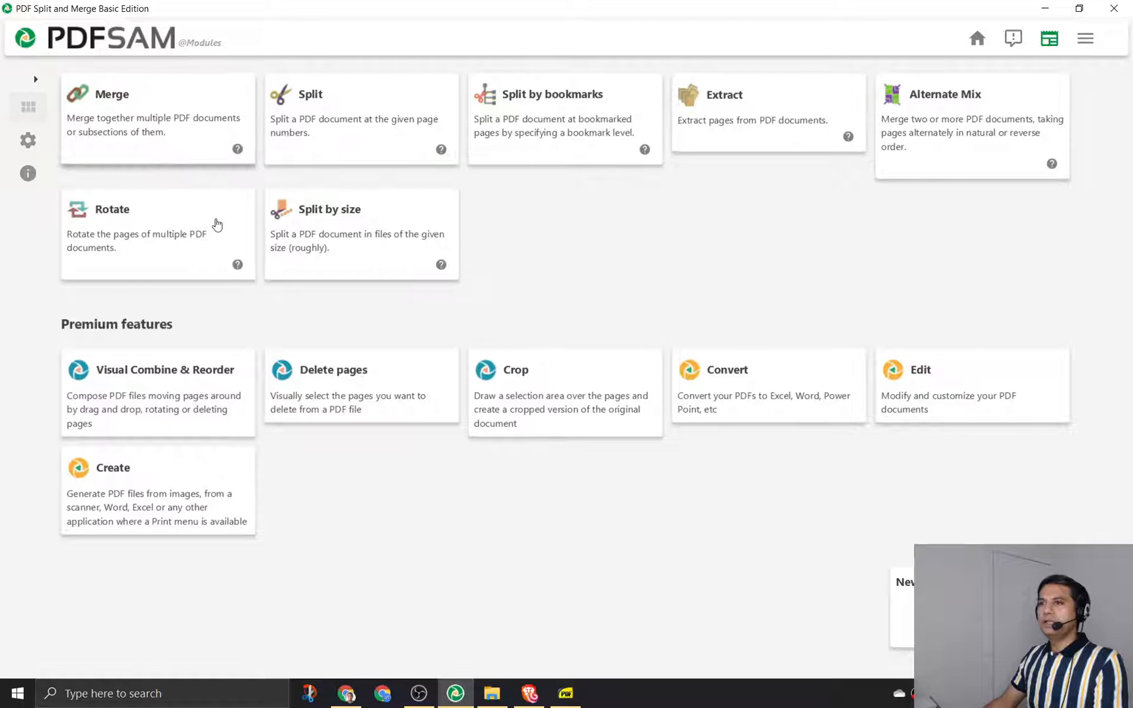
pyautogui.moveTo(395, 484)
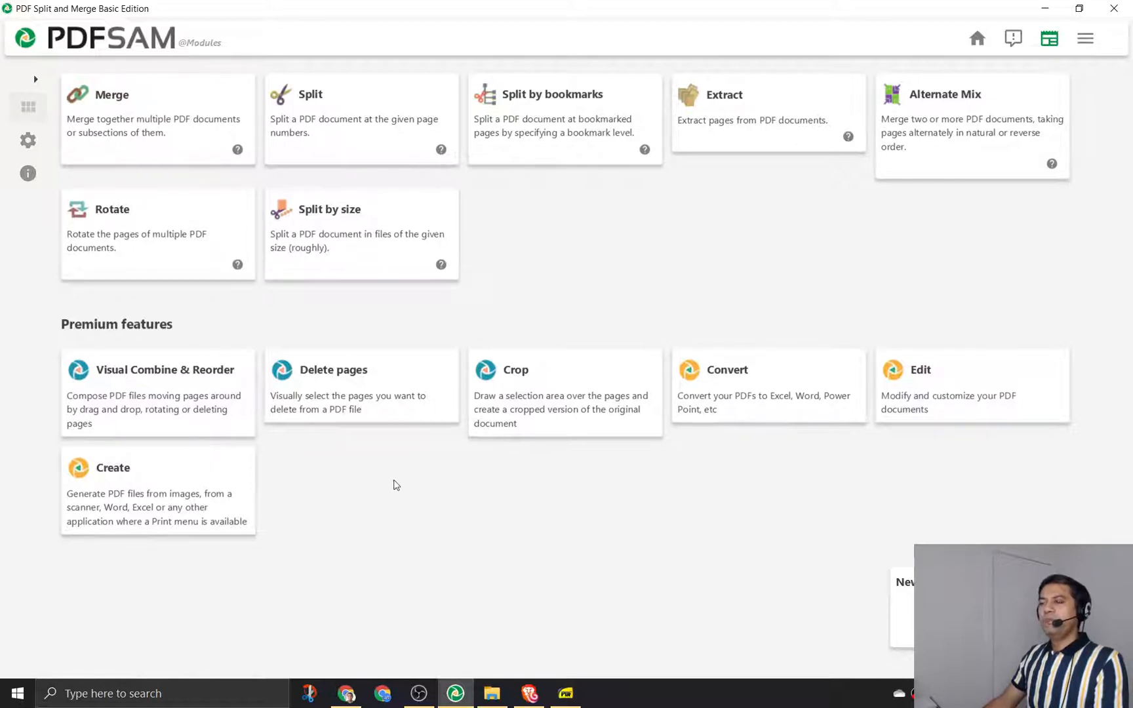
pyautogui.moveTo(395, 490)
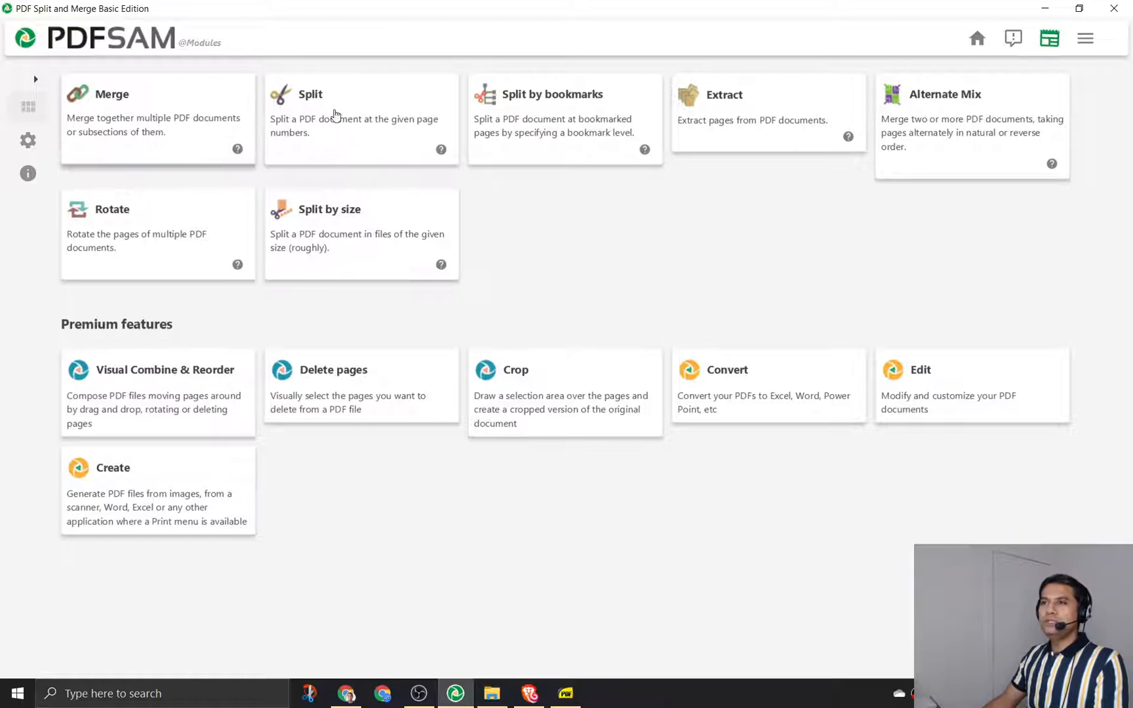
pyautogui.moveTo(100, 126)
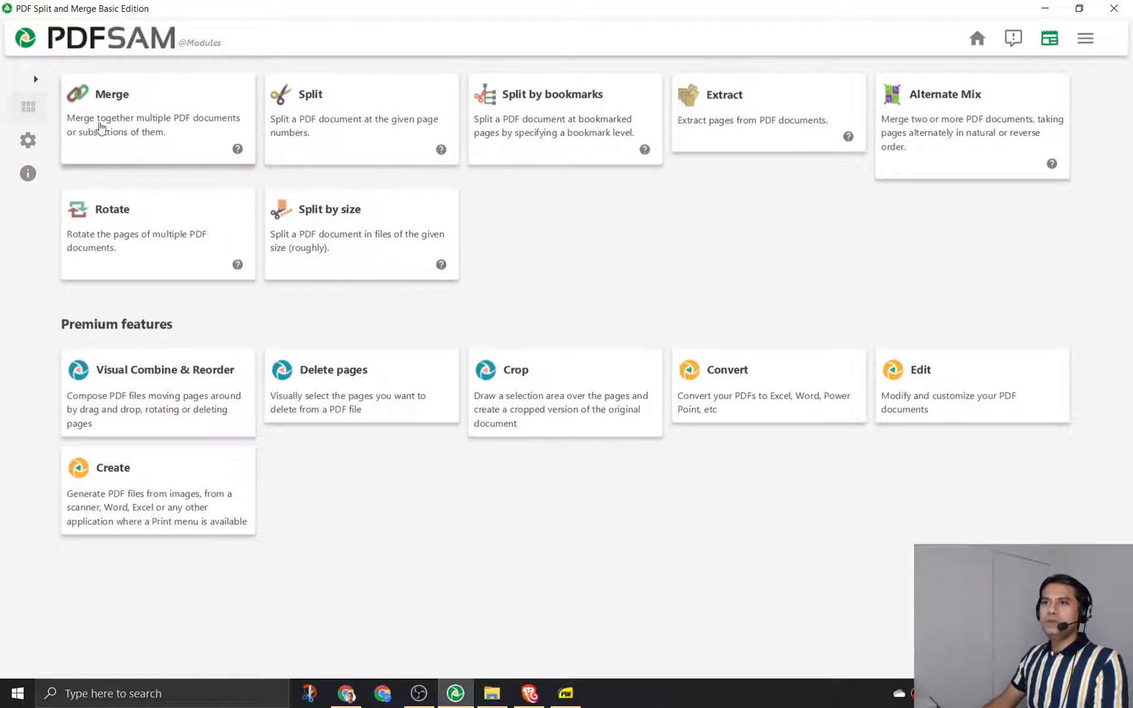
pyautogui.moveTo(160, 145)
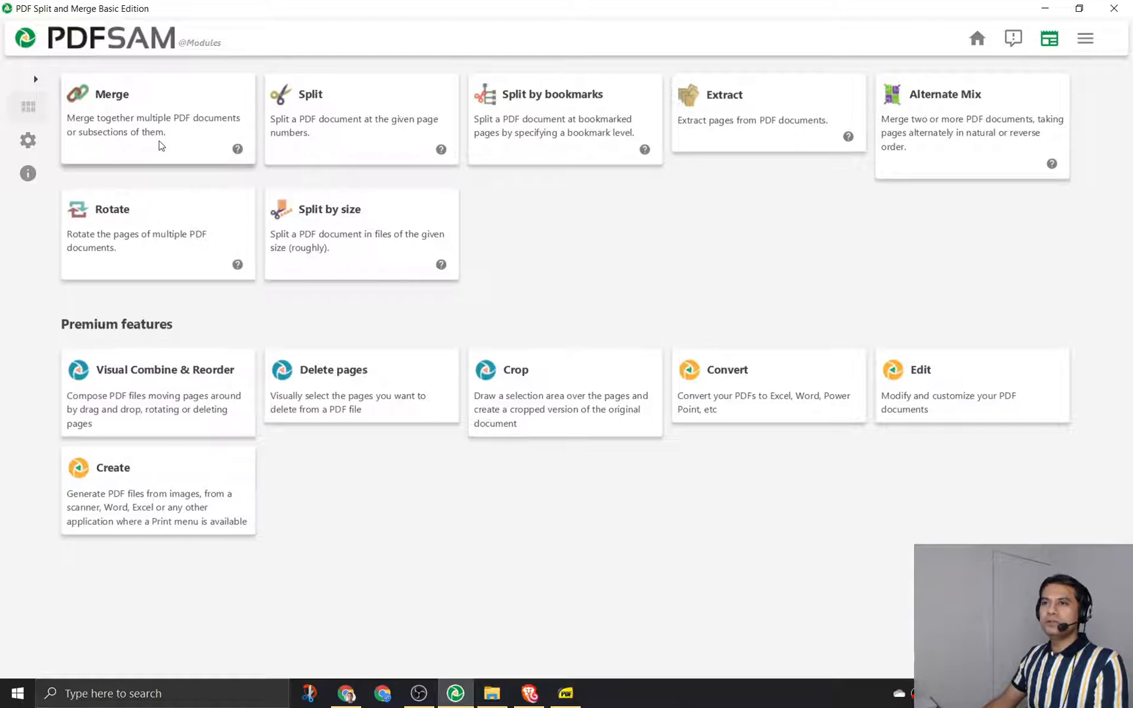
pyautogui.moveTo(375, 125)
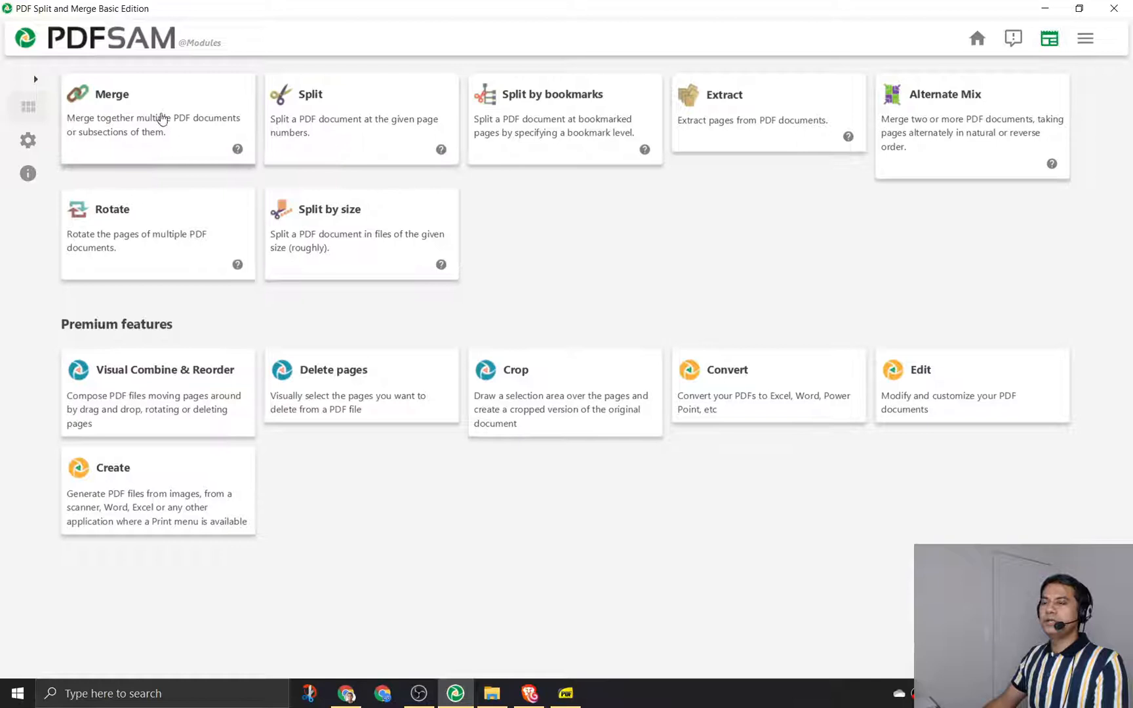
# Open the Merge module and drag a PDF onto its file drop area
pyautogui.click(157, 115)
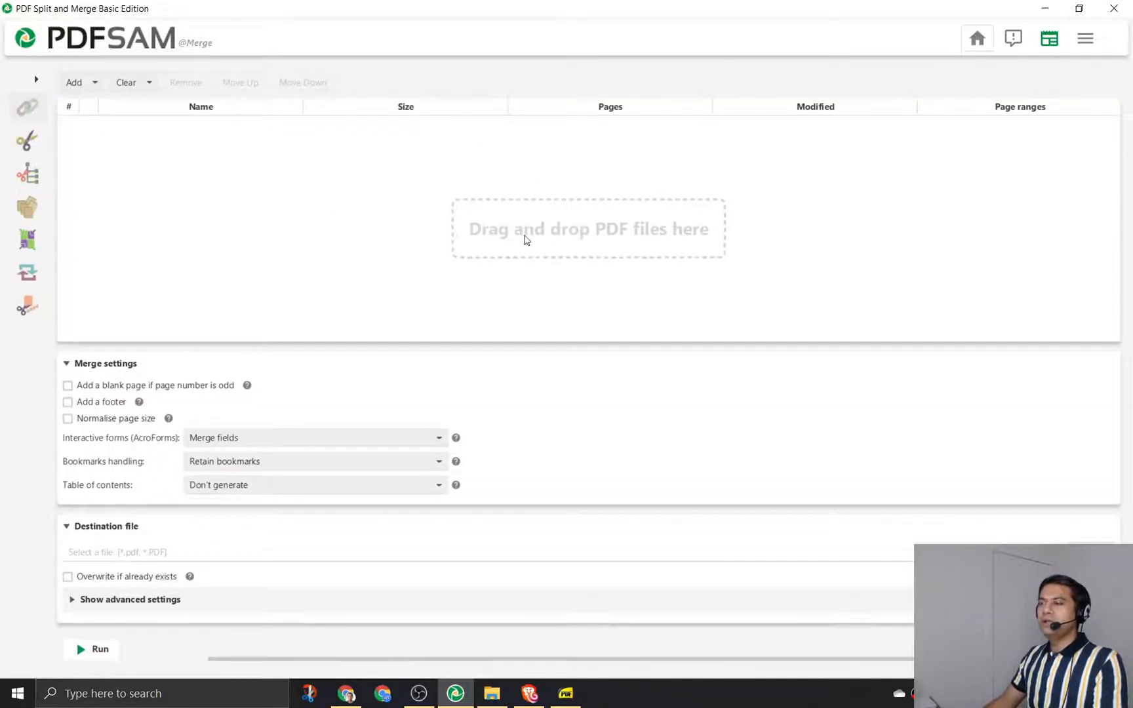
pyautogui.moveTo(581, 239)
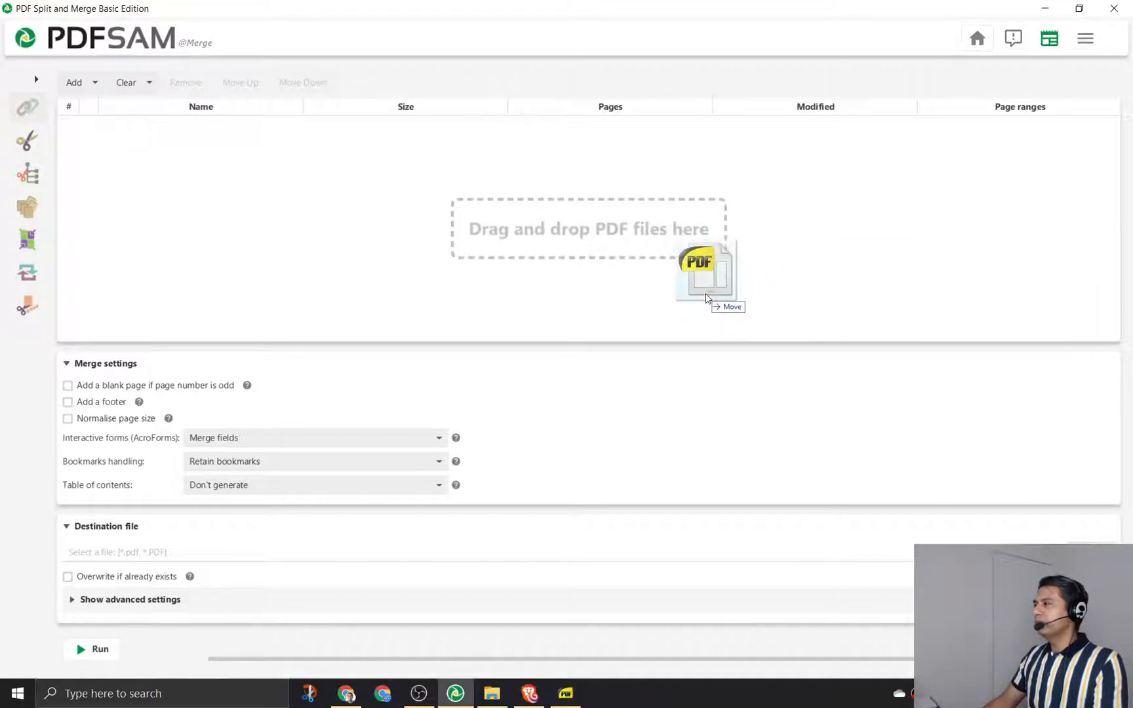
pyautogui.moveTo(704, 275); pyautogui.dragTo(586, 123)
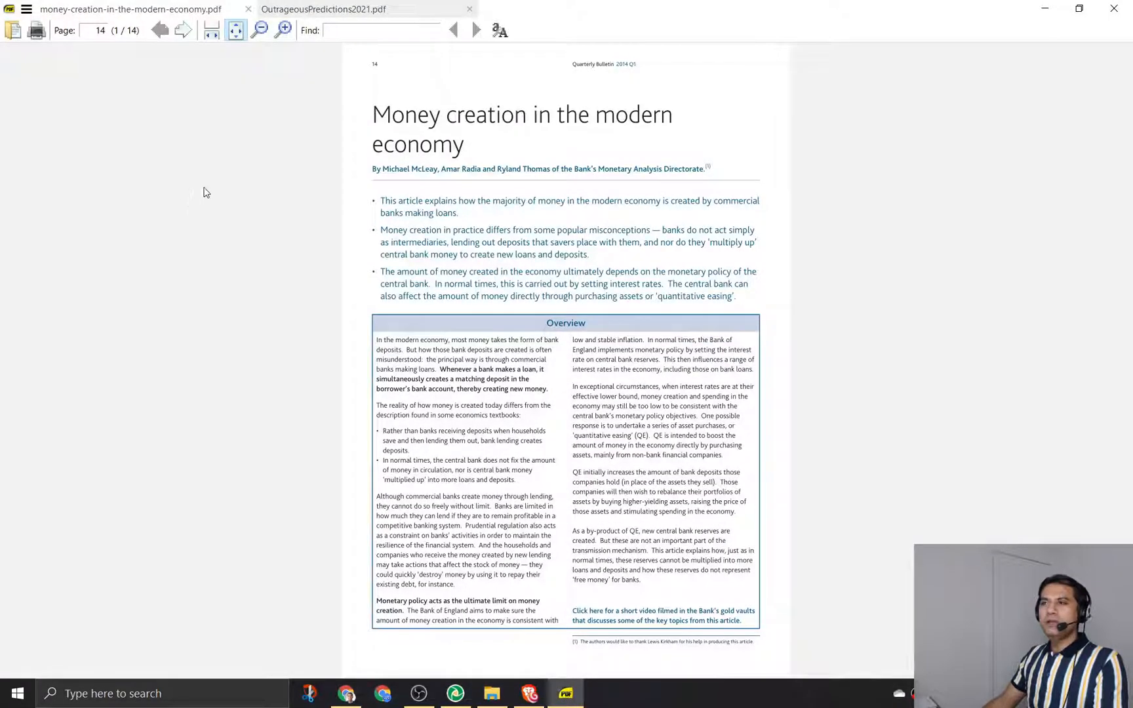
# Page through the money-creation article in Sumatra PDF to its references, then go back
pyautogui.click(284, 30)
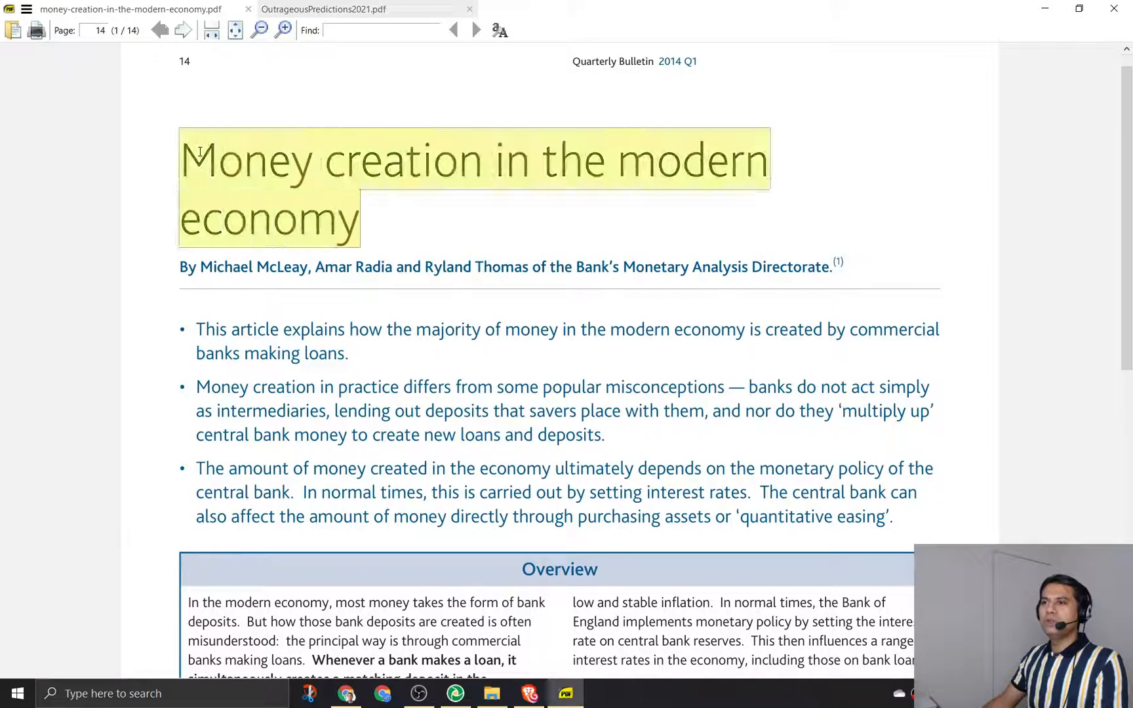
pyautogui.scroll(-3)
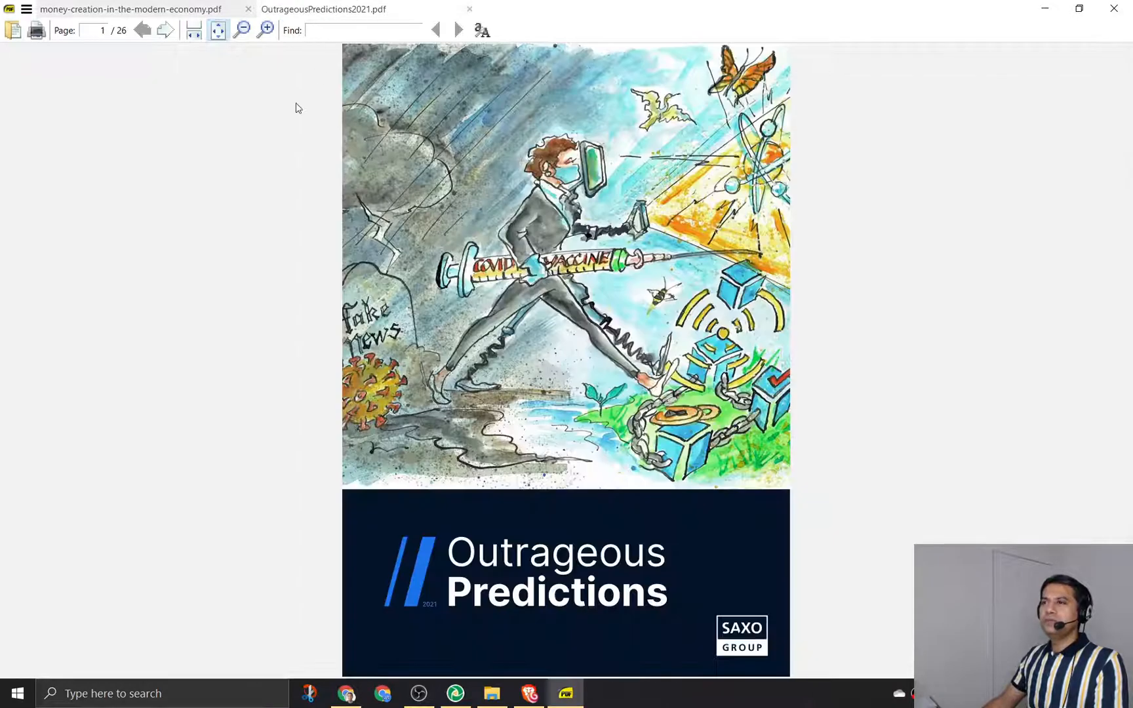
pyautogui.scroll(-3)
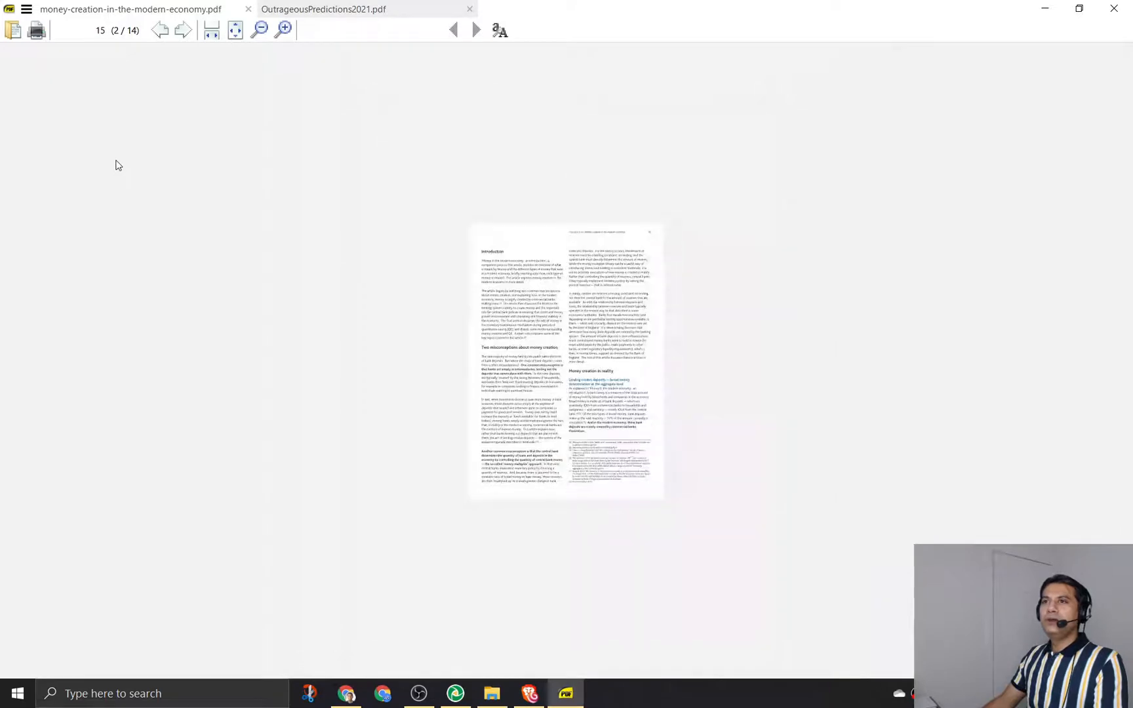
pyautogui.click(284, 29)
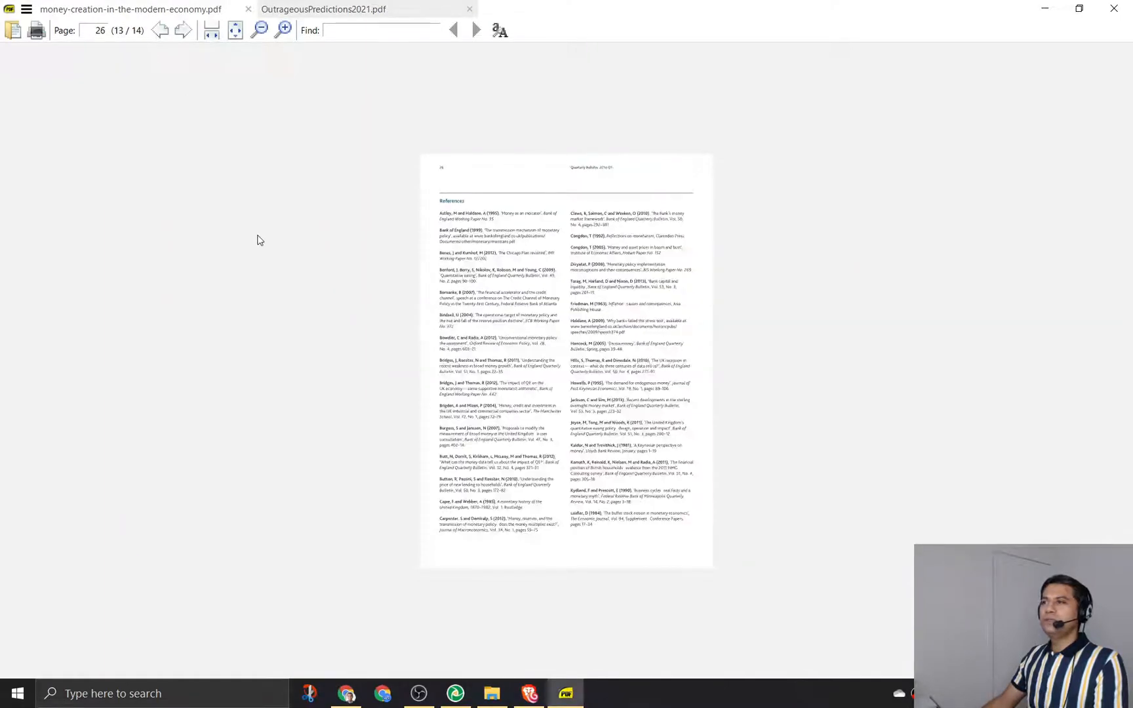
pyautogui.click(235, 30)
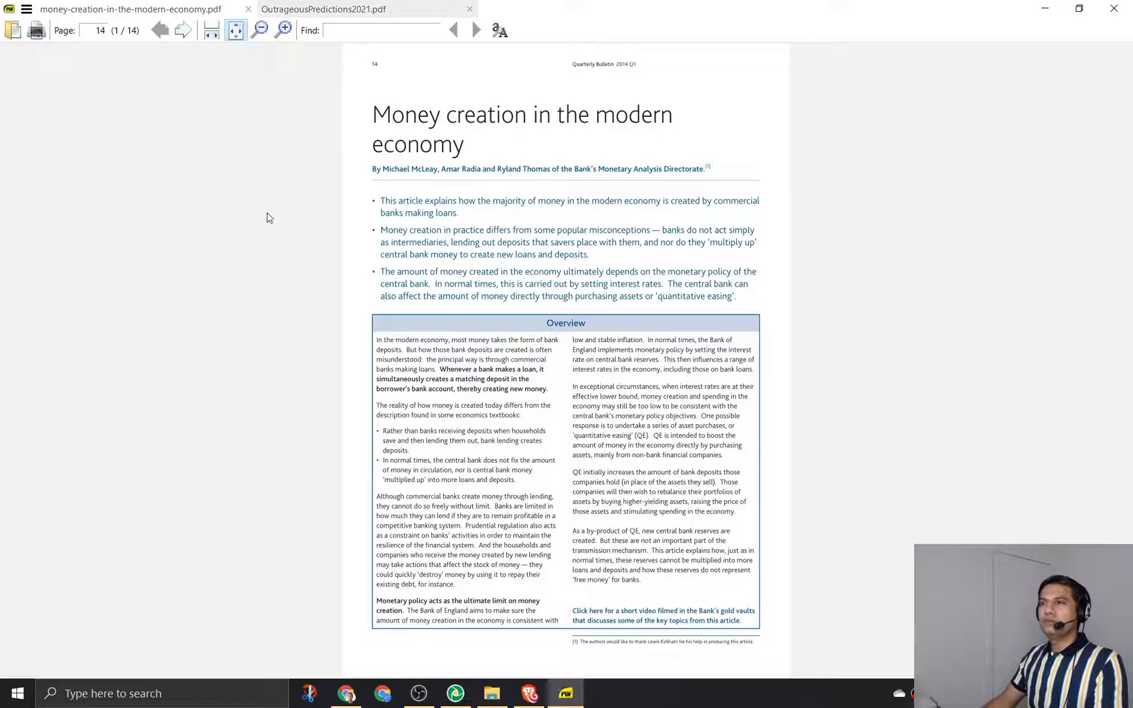
pyautogui.moveTo(252, 265)
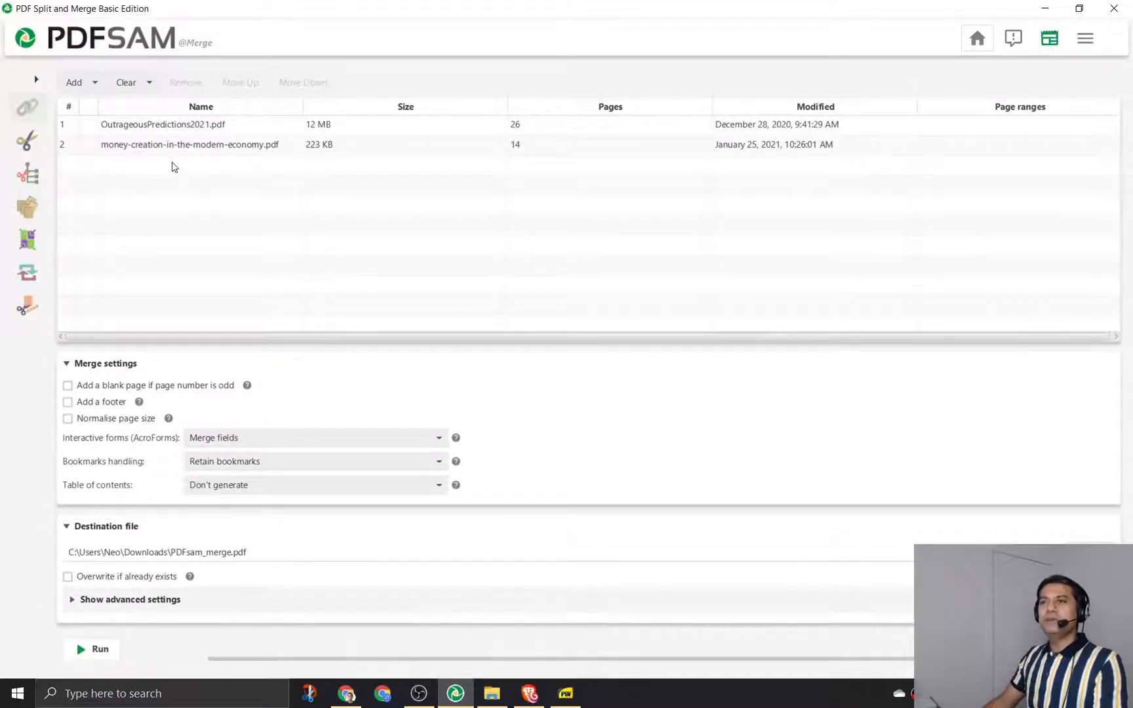
pyautogui.moveTo(263, 173)
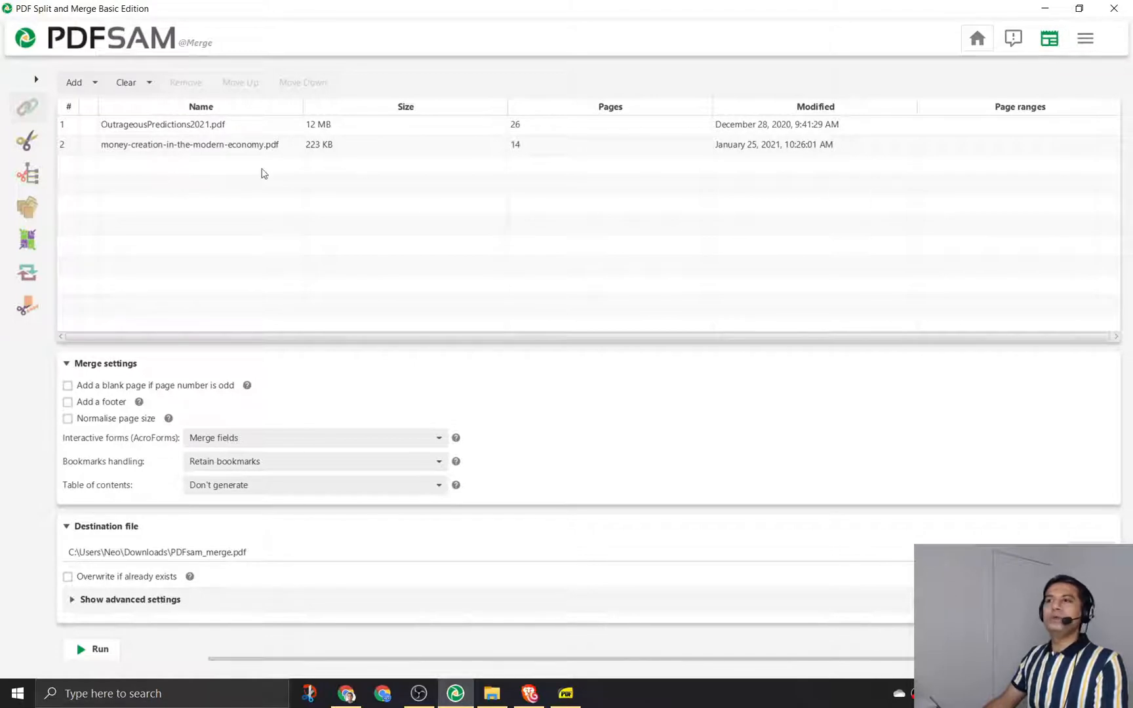
# Select the OutrageousPredictions2021 and money-creation rows, then collapse Merge settings
pyautogui.click(162, 125)
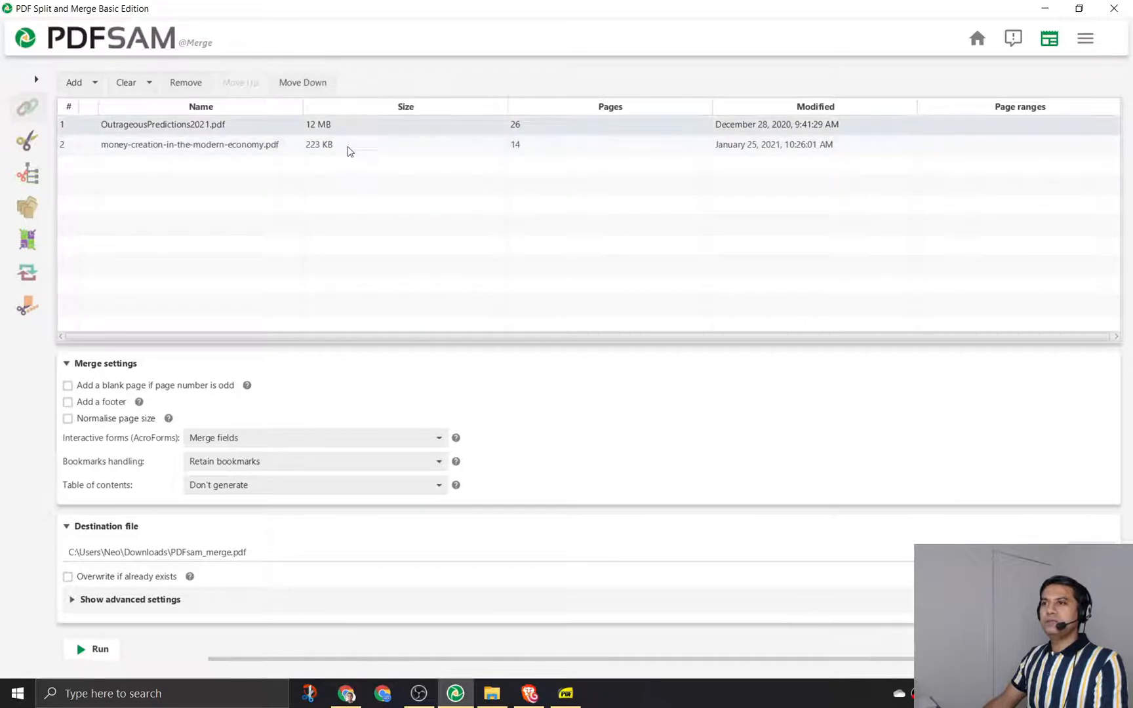
pyautogui.click(189, 144)
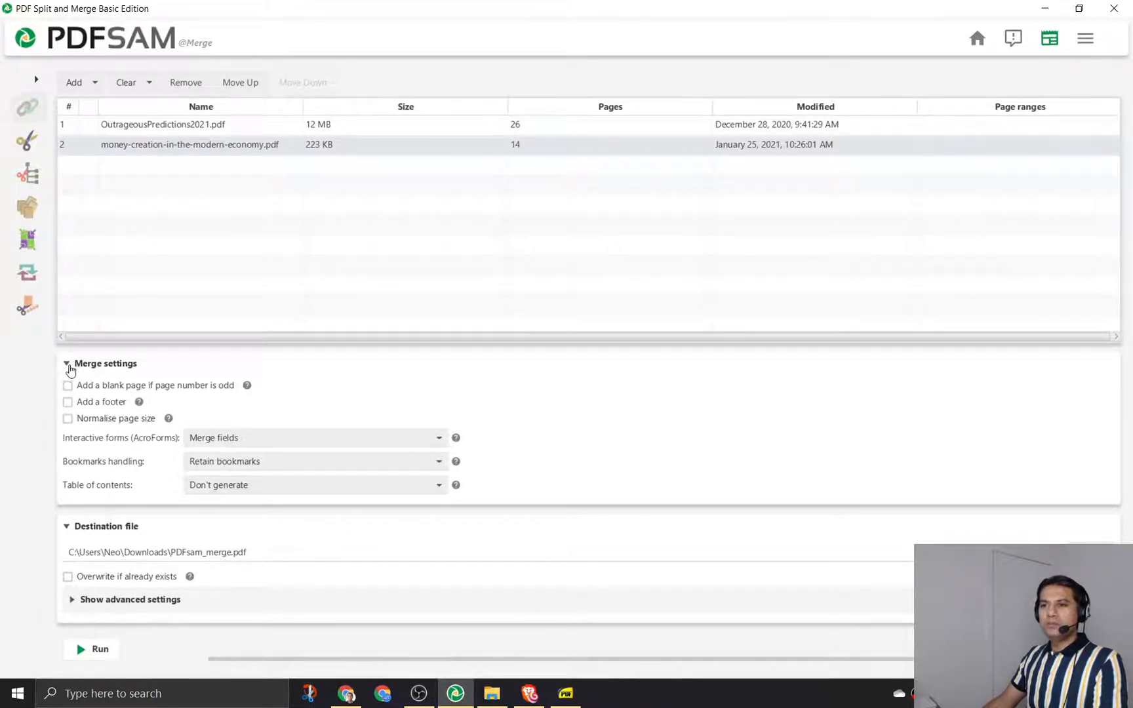
pyautogui.click(65, 362)
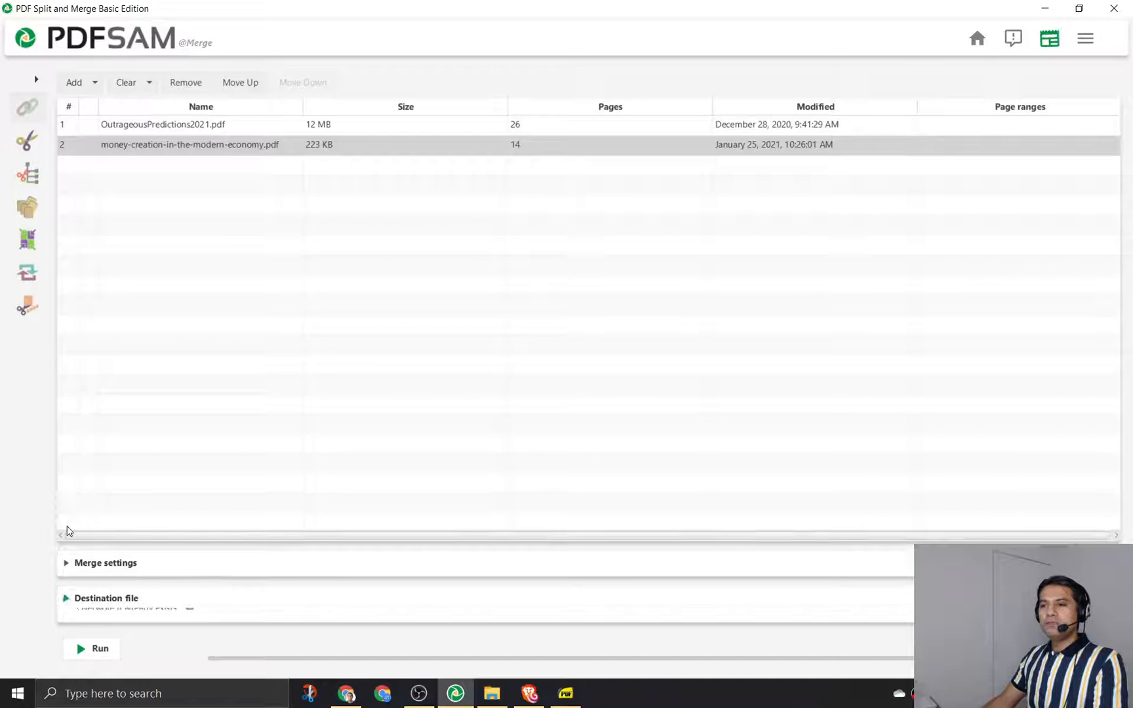
# Enable compressed output, set output PDF version 1.7, and run the merge
pyautogui.click(107, 597)
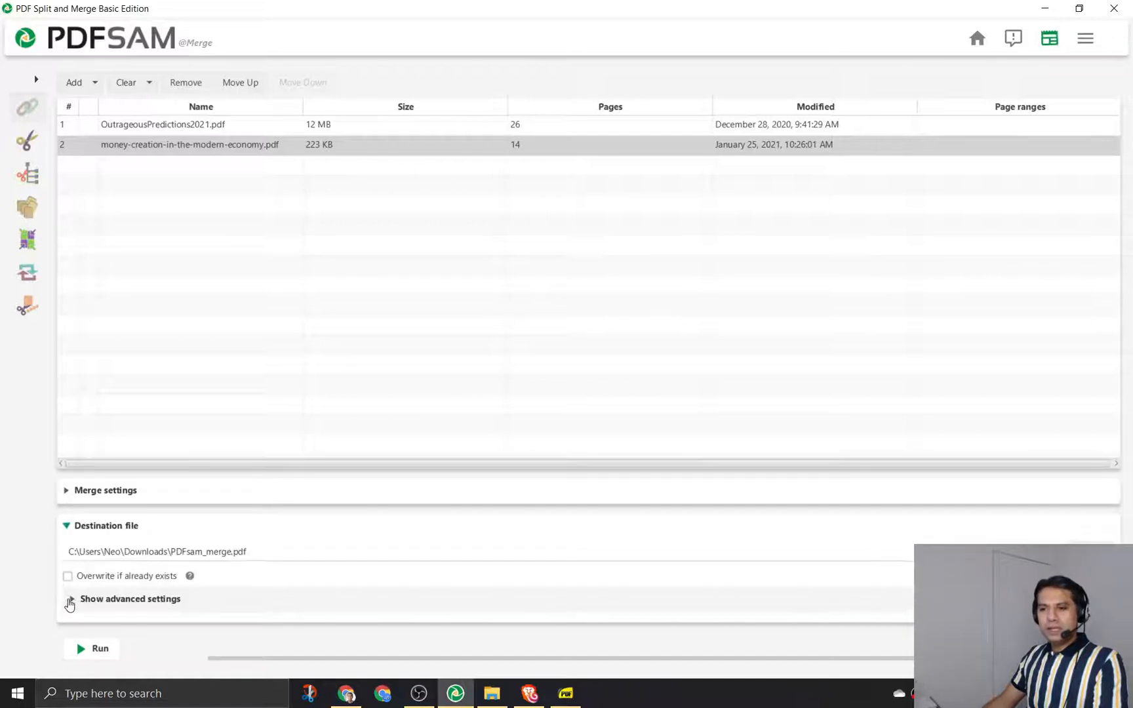
pyautogui.click(130, 598)
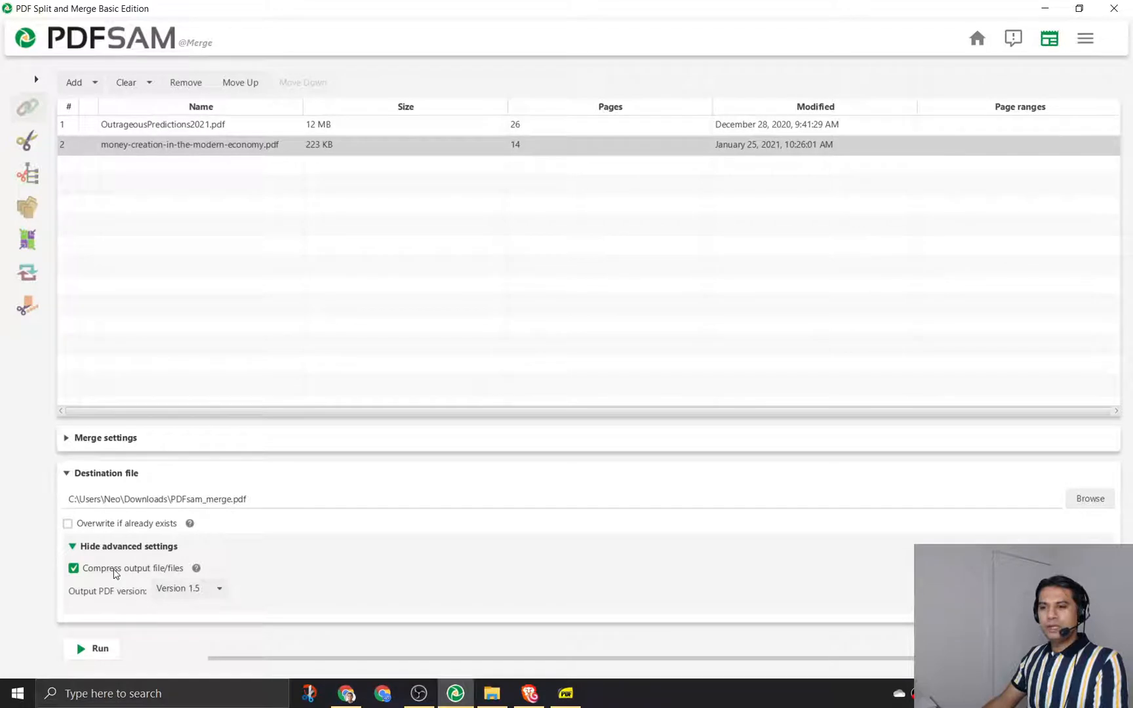
pyautogui.click(188, 588)
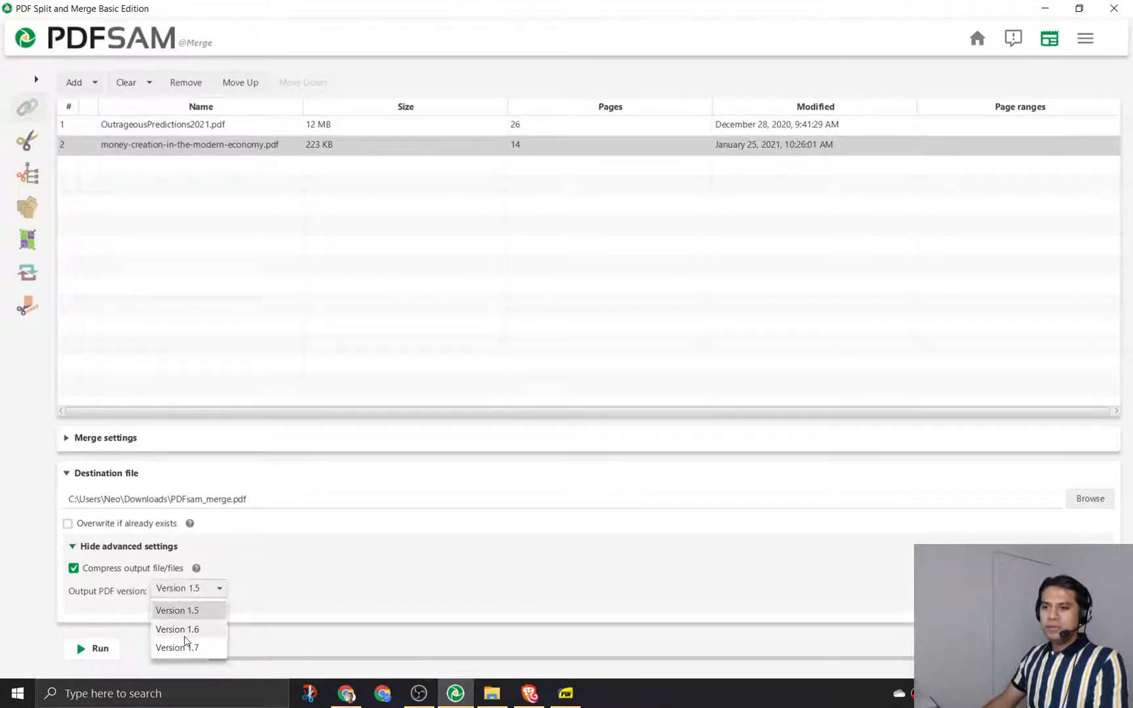
pyautogui.click(177, 647)
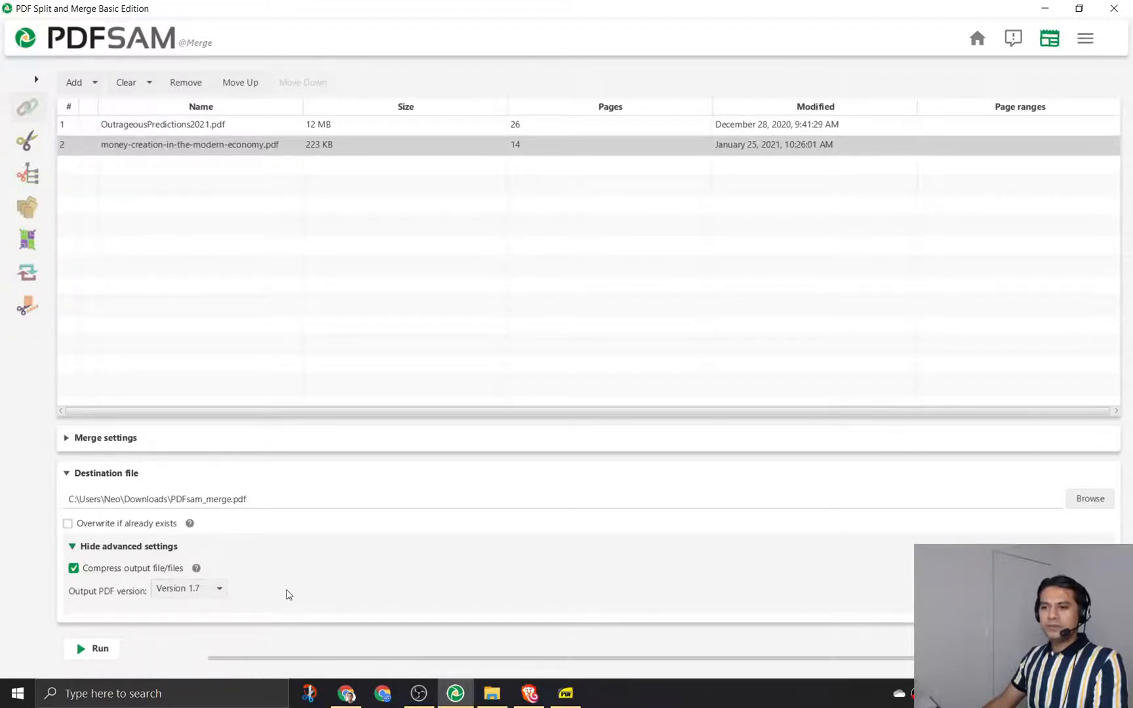
pyautogui.click(92, 649)
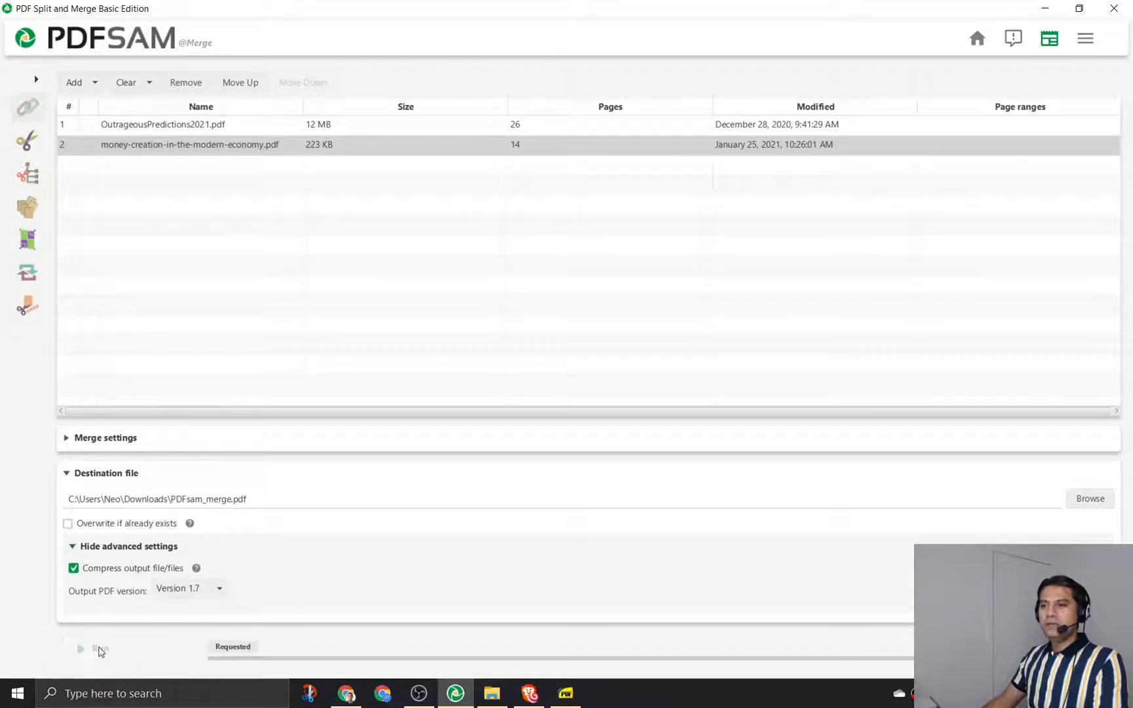
pyautogui.click(98, 649)
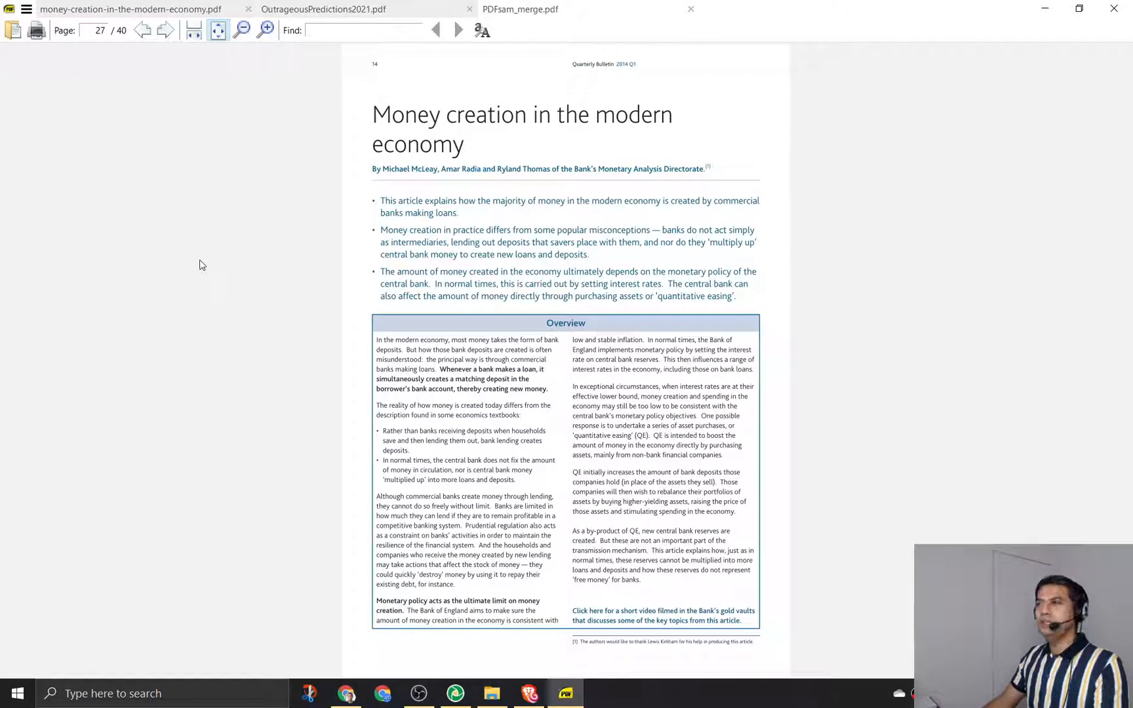
pyautogui.moveTo(213, 173)
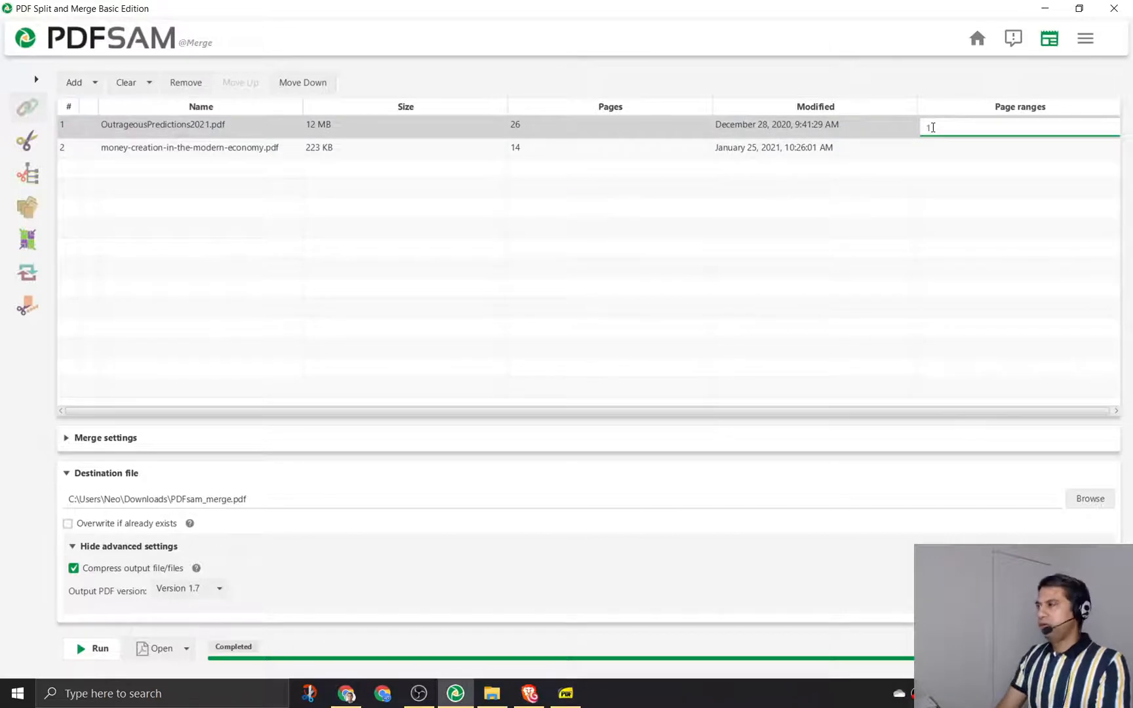
# Enter page range 1-2 for OutrageousPredictions2021 and 13-14 for the money-creation file
pyautogui.write('-2')
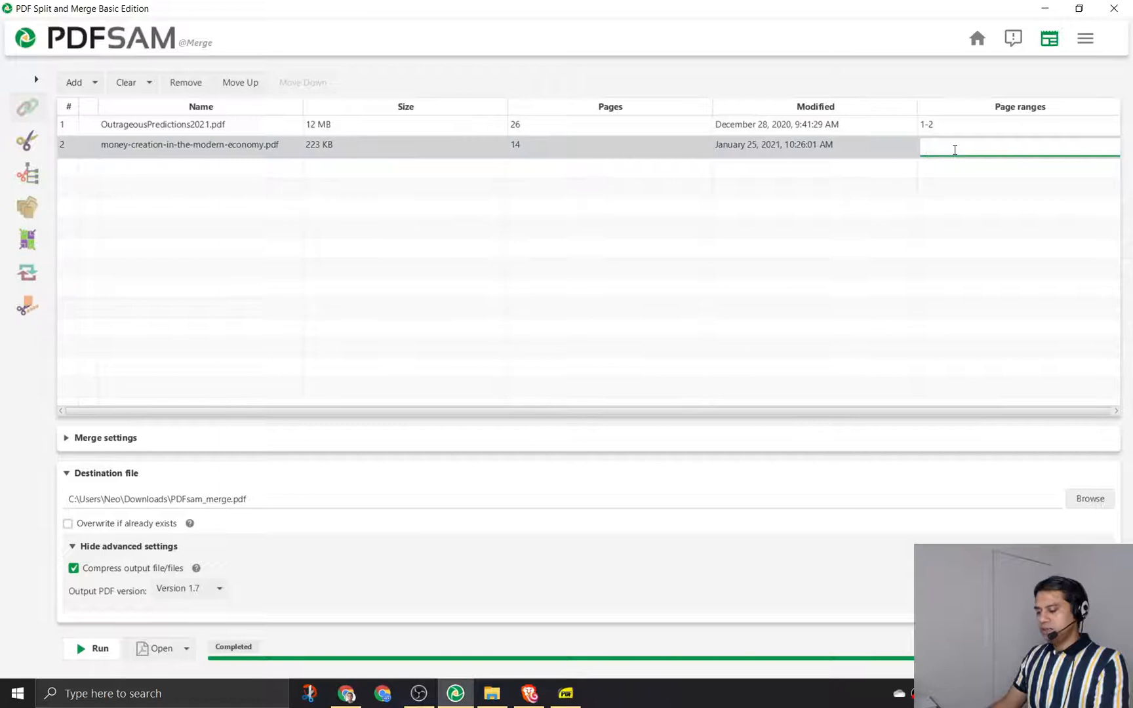
pyautogui.write('13-14')
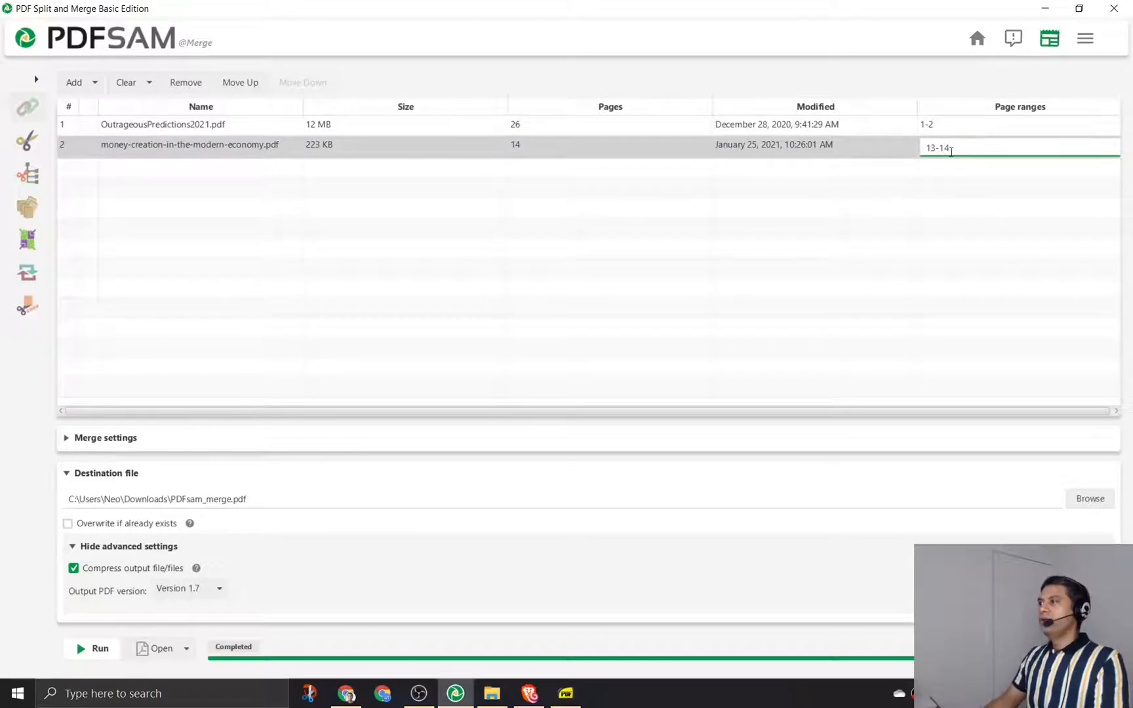
pyautogui.click(505, 289)
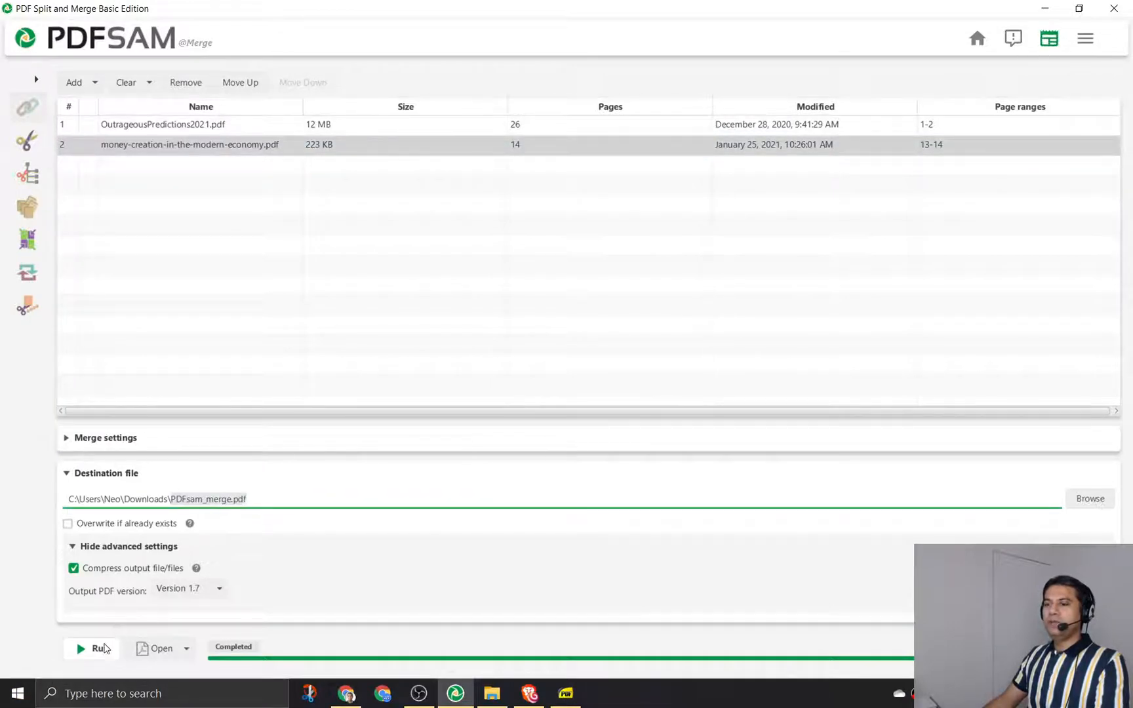
# Re-run the merge, overwrite PDFsam_merge.pdf, and view the 4-page result
pyautogui.click(96, 648)
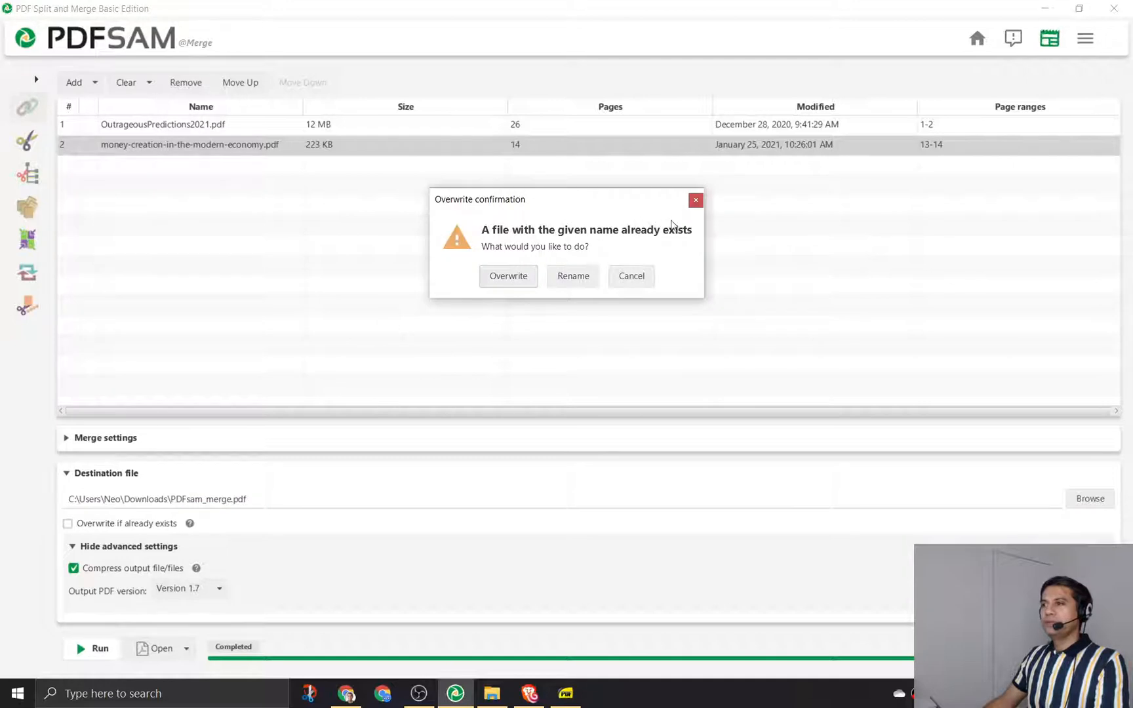
pyautogui.moveTo(591, 240)
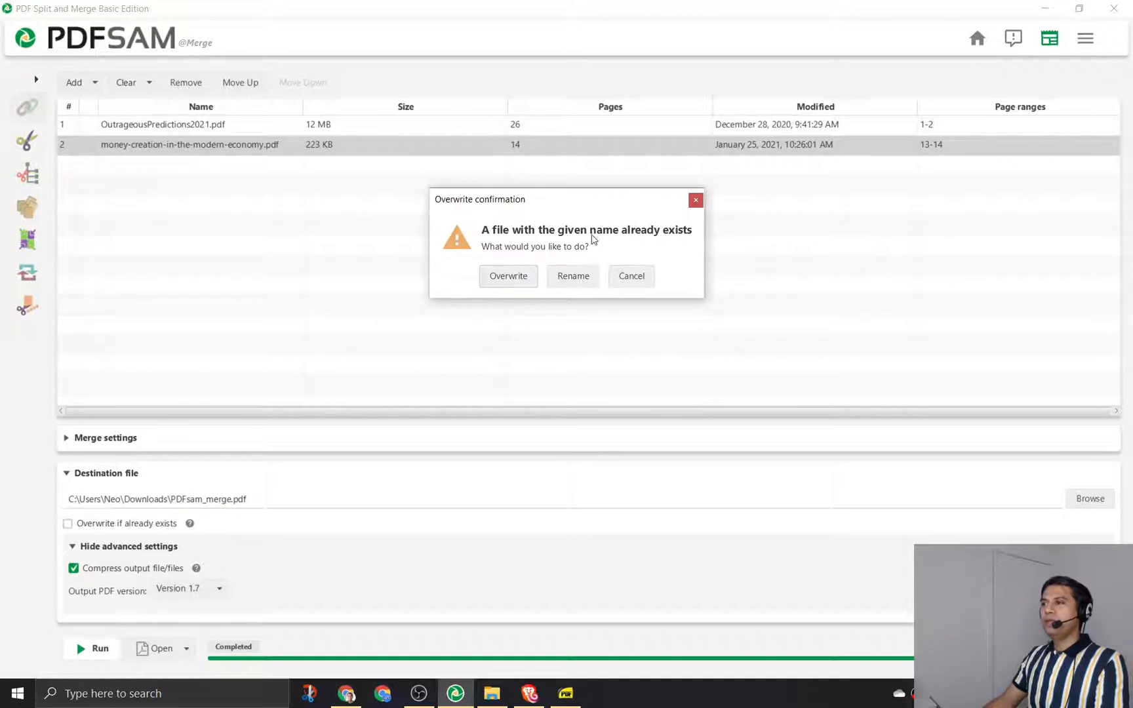
pyautogui.click(508, 276)
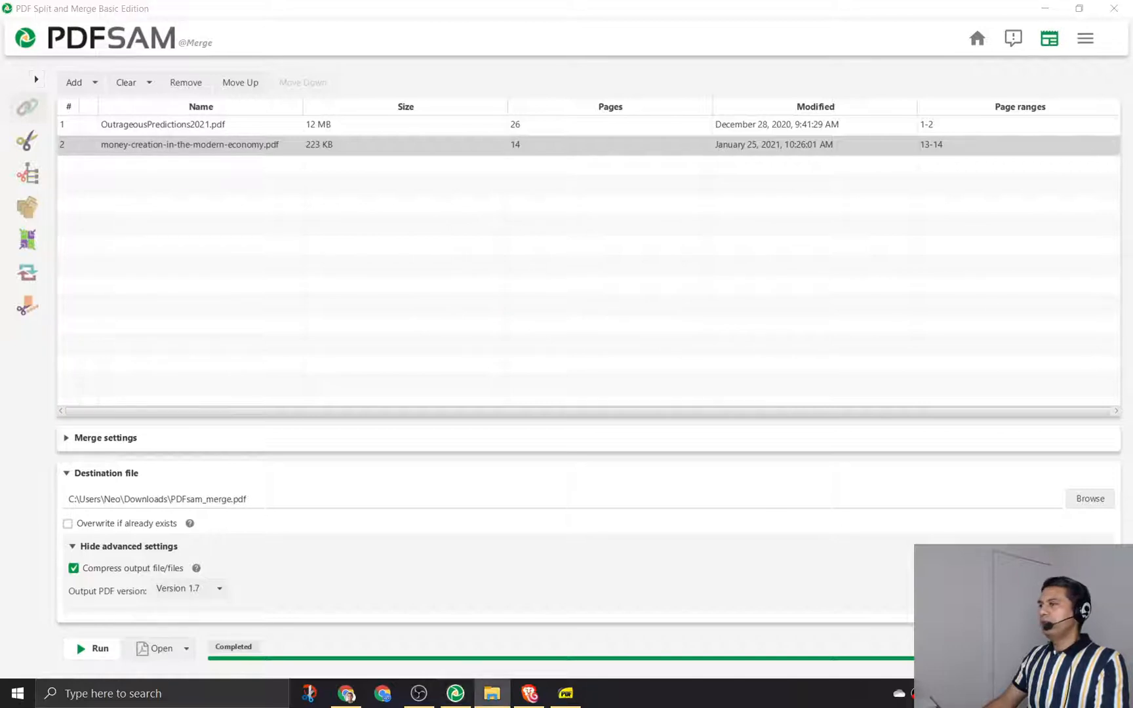
pyautogui.click(155, 648)
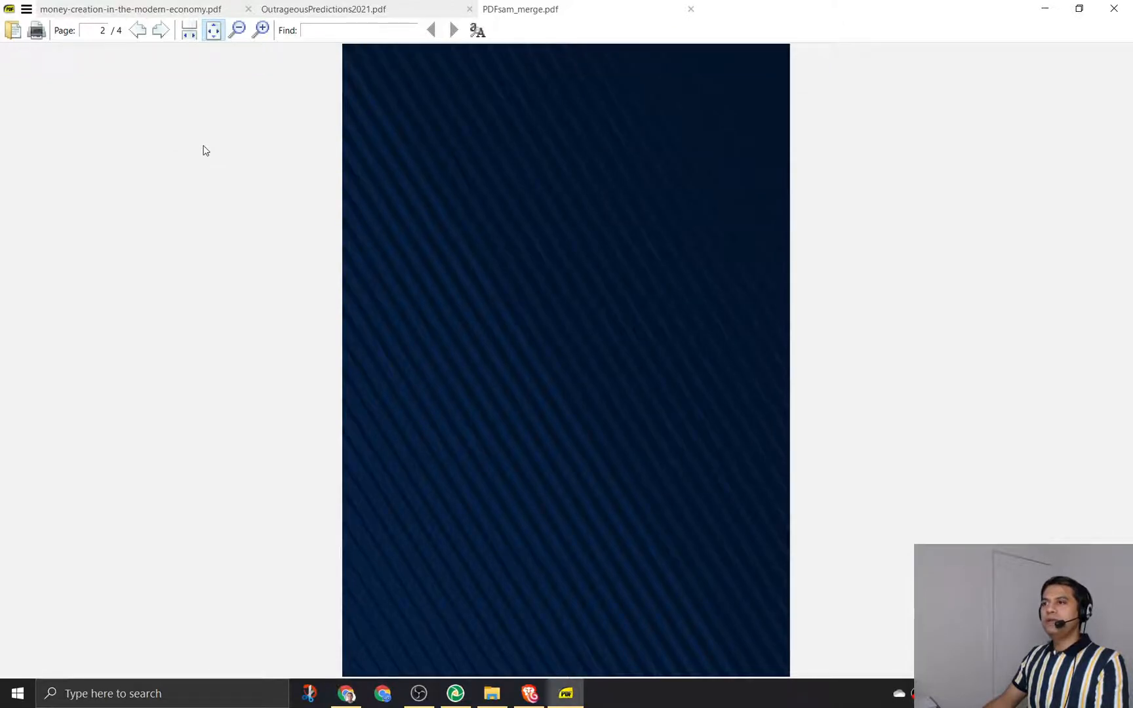
pyautogui.click(160, 29)
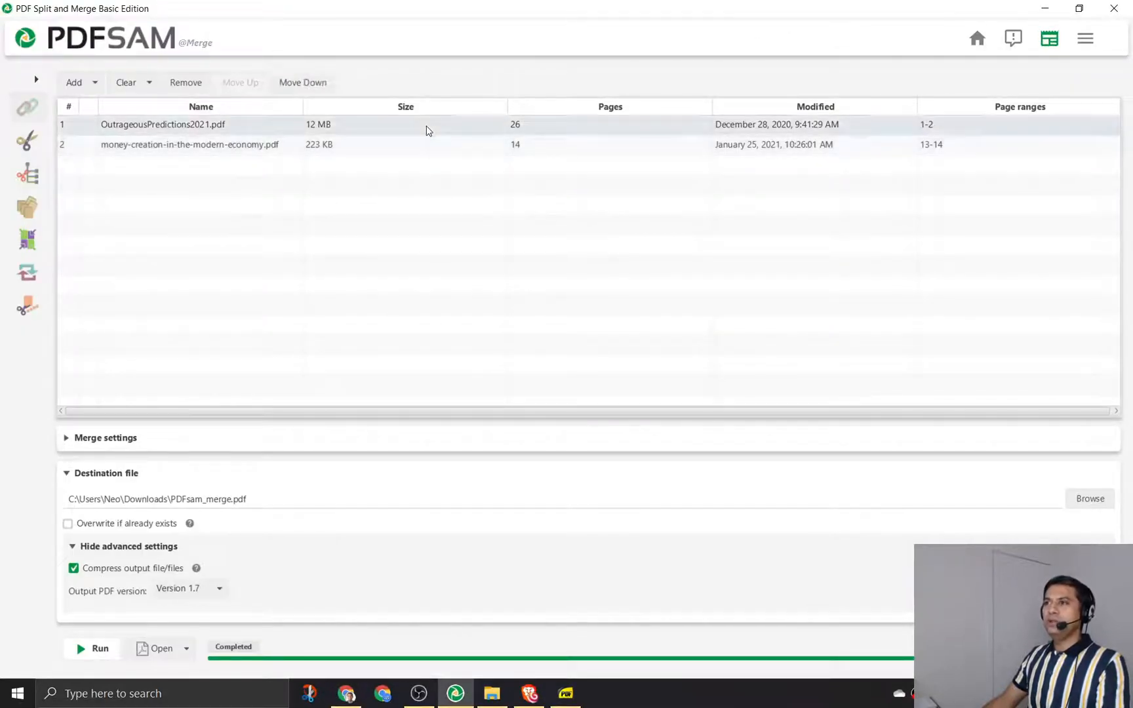
# Move the money-creation file above OutrageousPredictions2021 in the merge list
pyautogui.click(190, 143)
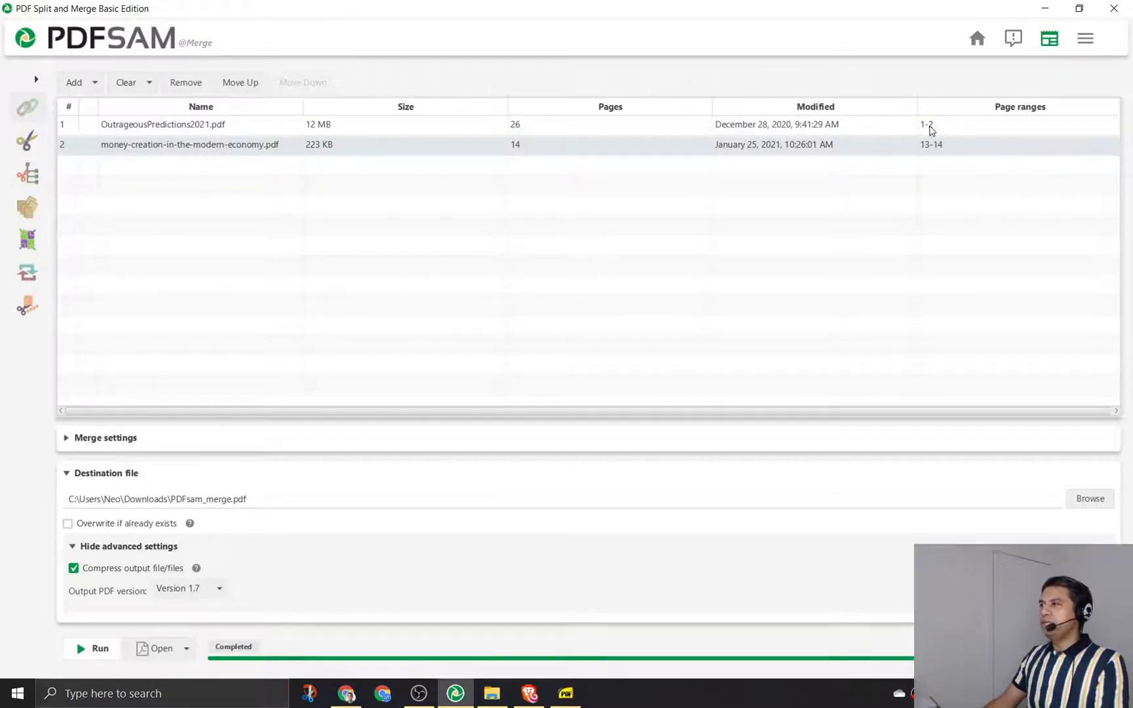
pyautogui.moveTo(586, 154)
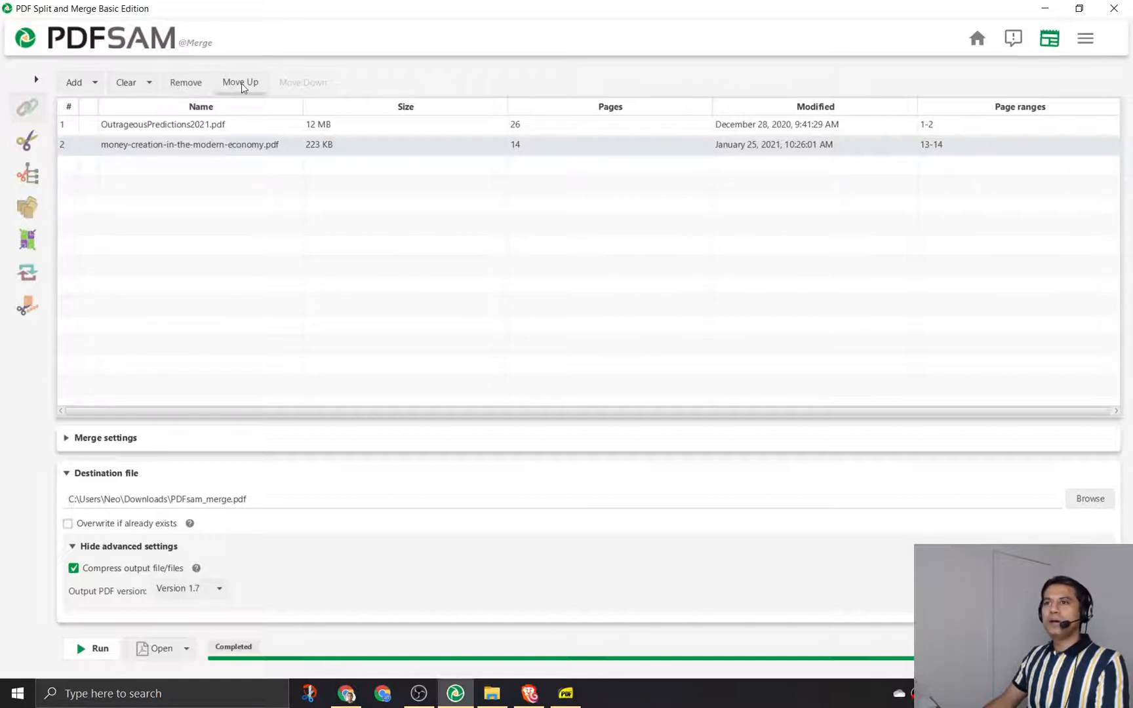
pyautogui.click(240, 82)
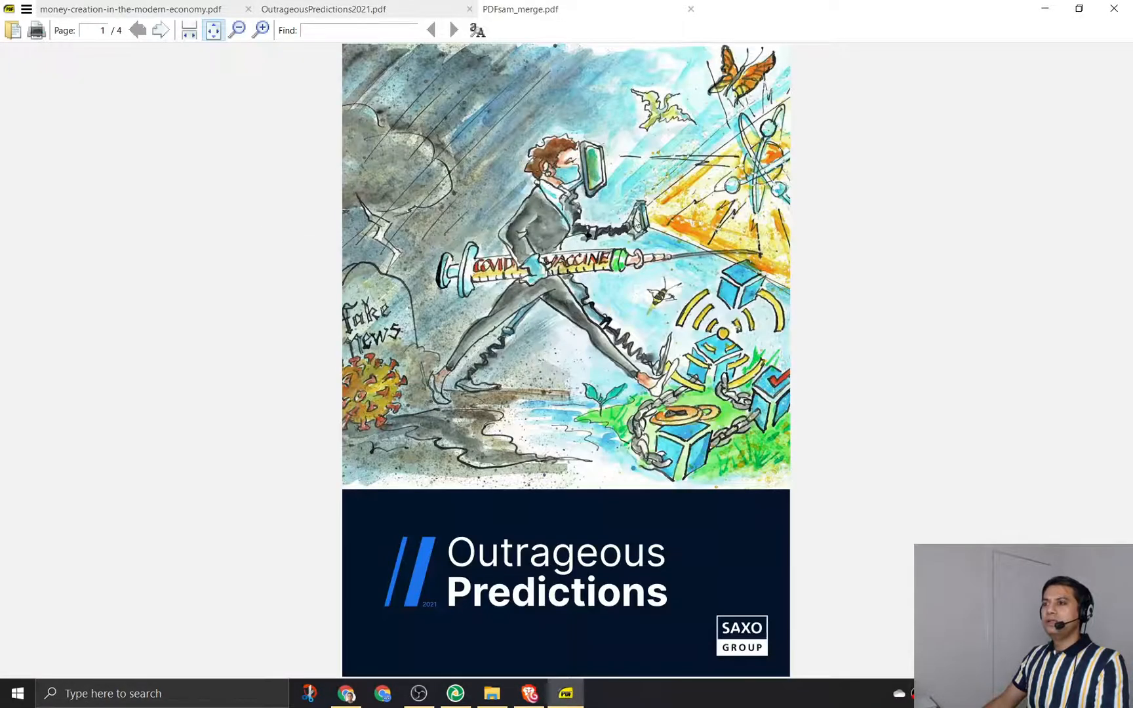
# Return from Sumatra PDF to PDFsam Basic's merge tool
pyautogui.click(454, 29)
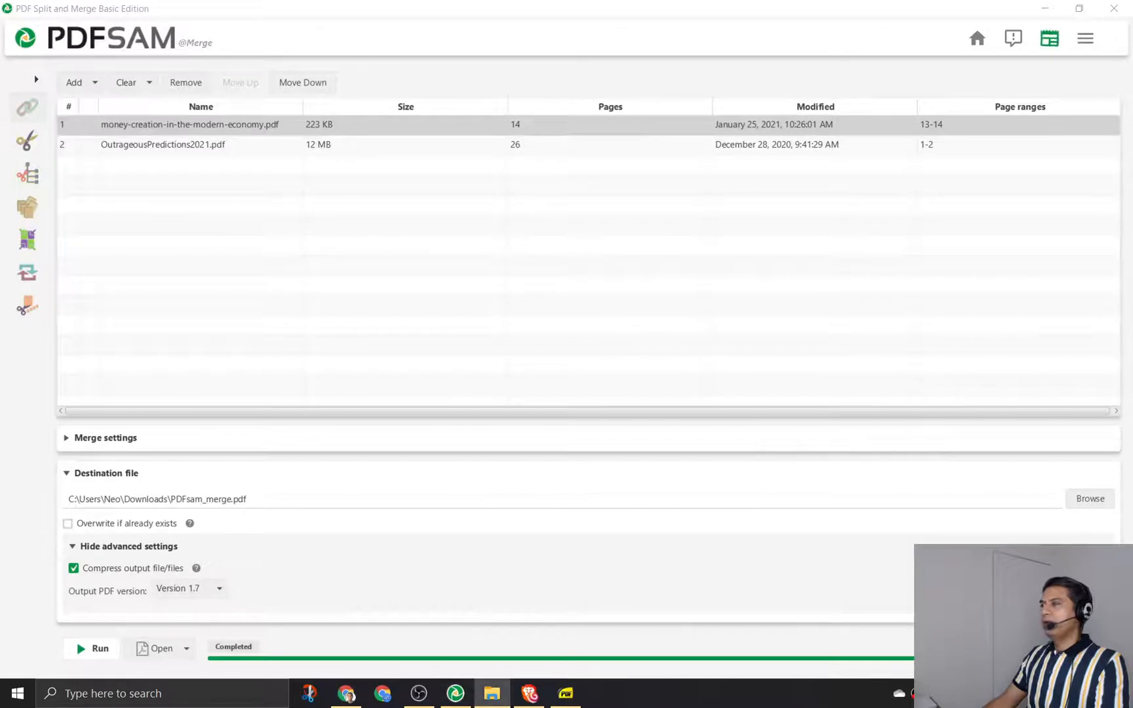
pyautogui.click(161, 649)
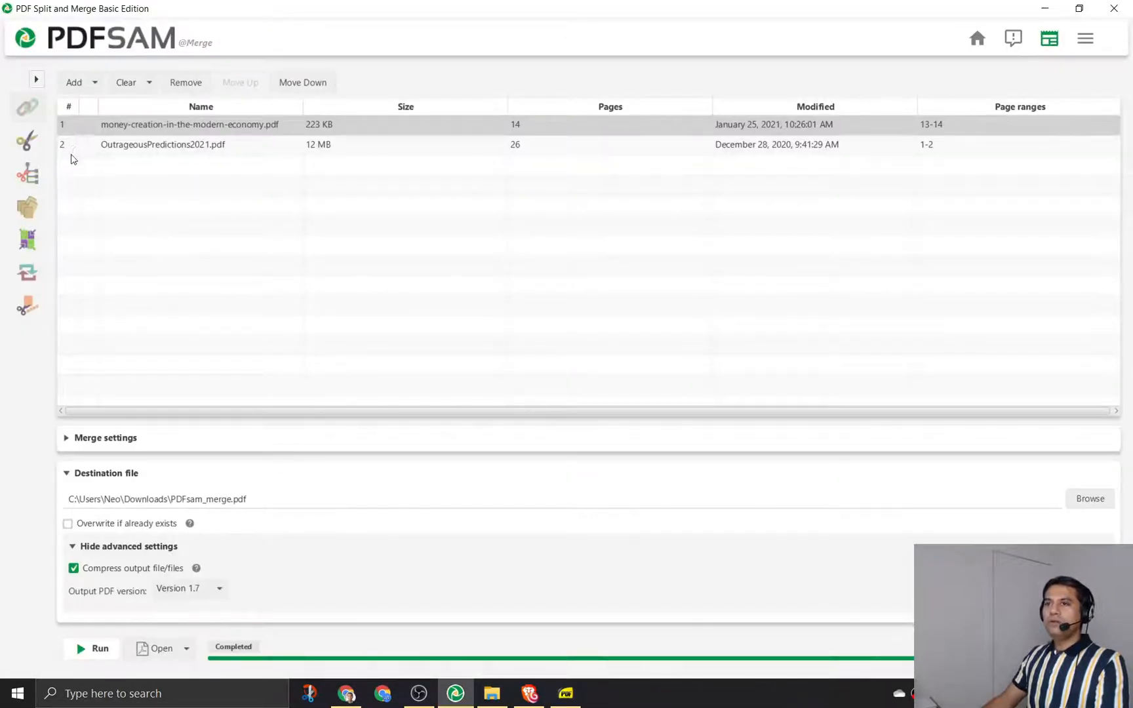
pyautogui.moveTo(1062, 172)
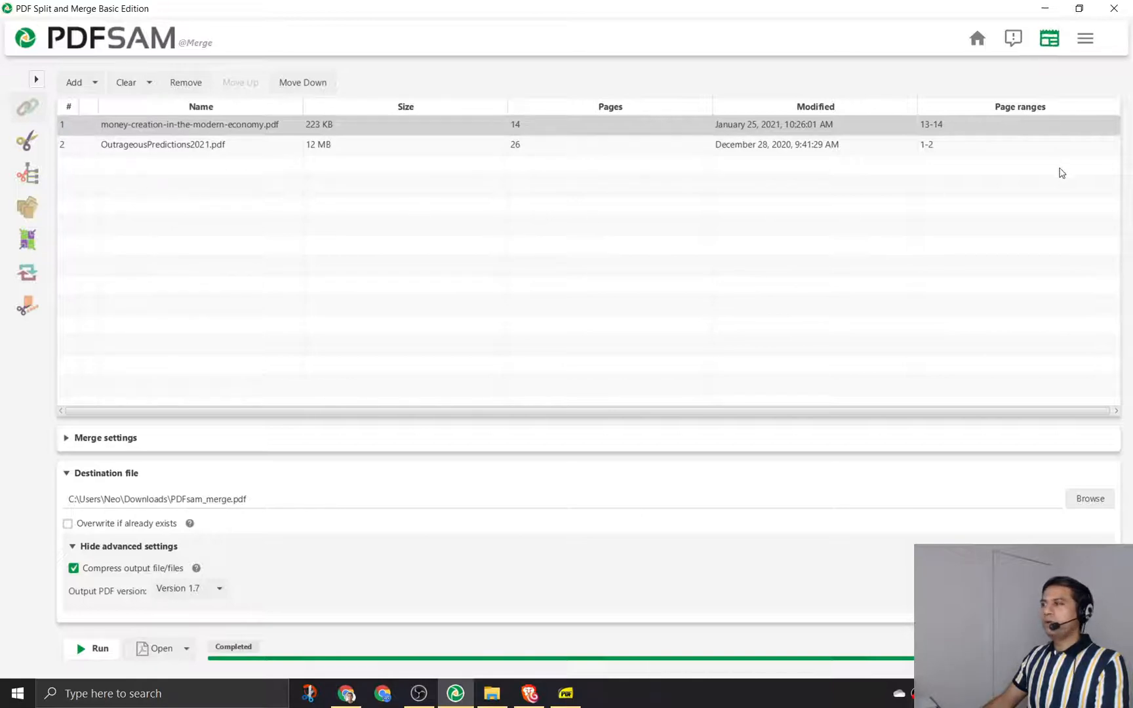
pyautogui.moveTo(543, 132)
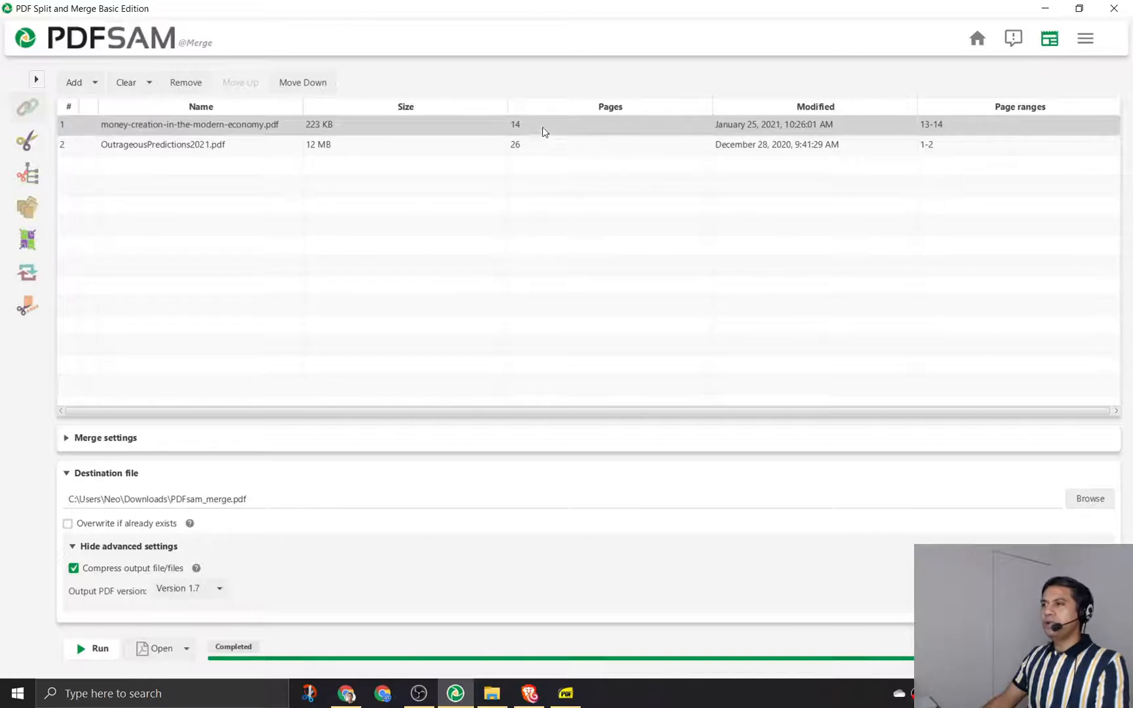
pyautogui.moveTo(940, 179)
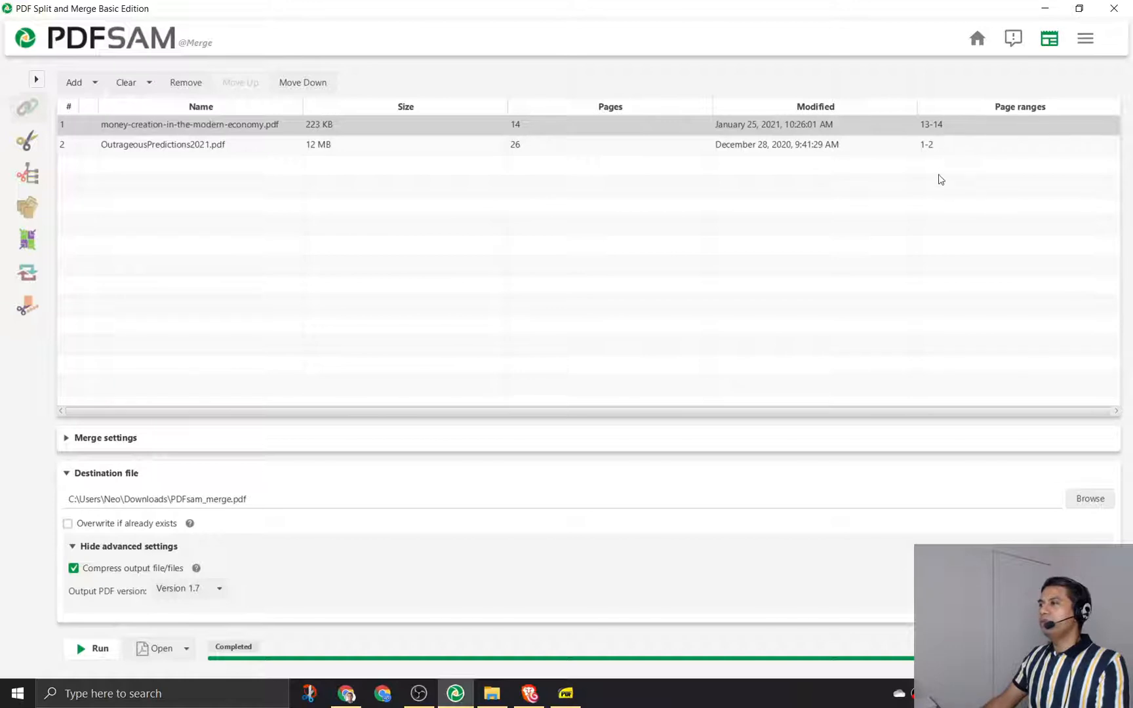
pyautogui.moveTo(940, 152)
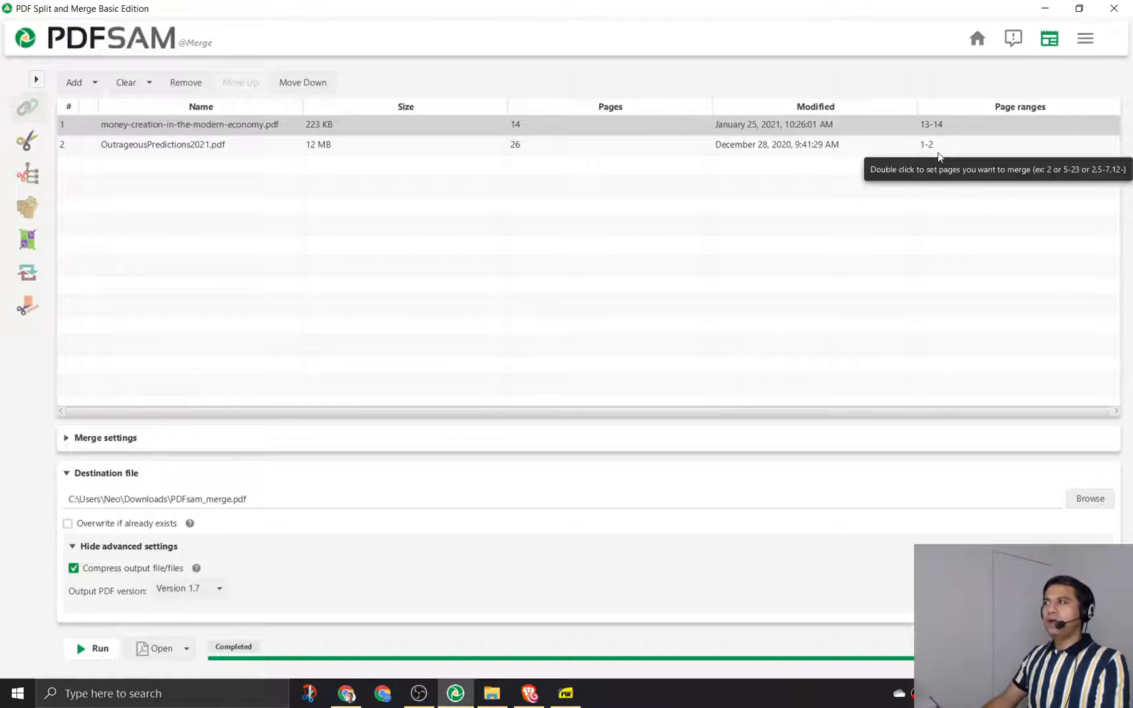
pyautogui.moveTo(101, 157)
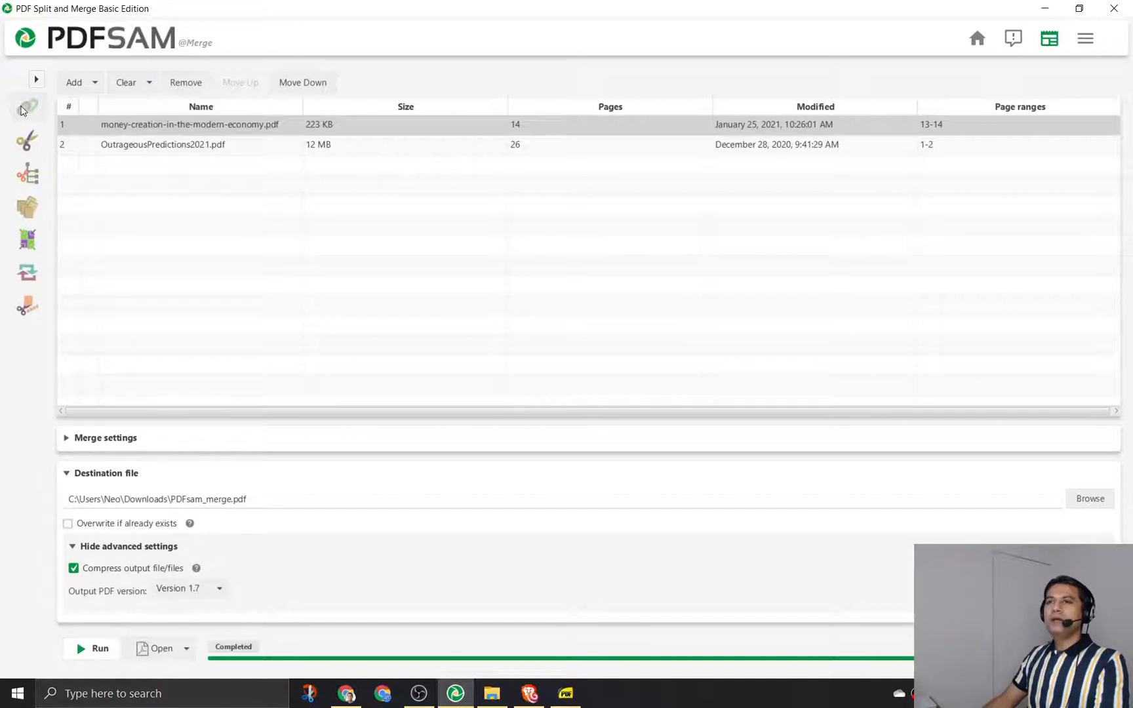
# Open the Split tool and load money-creation-in-the-modern-economy.pdf
pyautogui.click(27, 141)
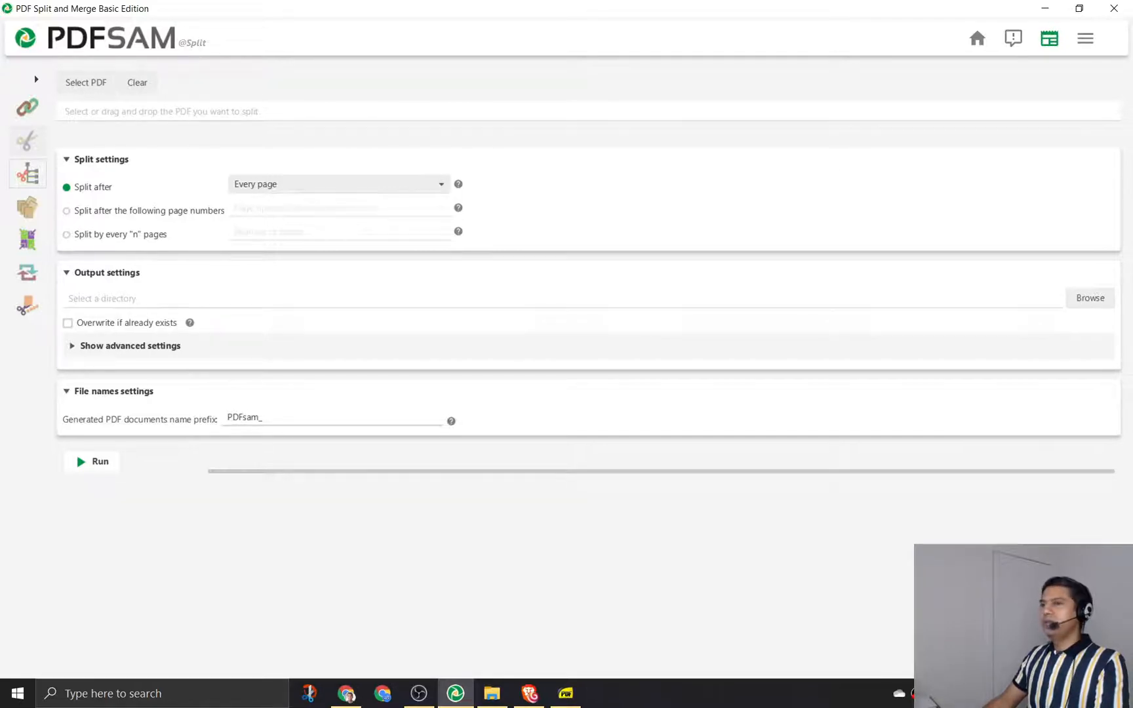
pyautogui.moveTo(1044, 261)
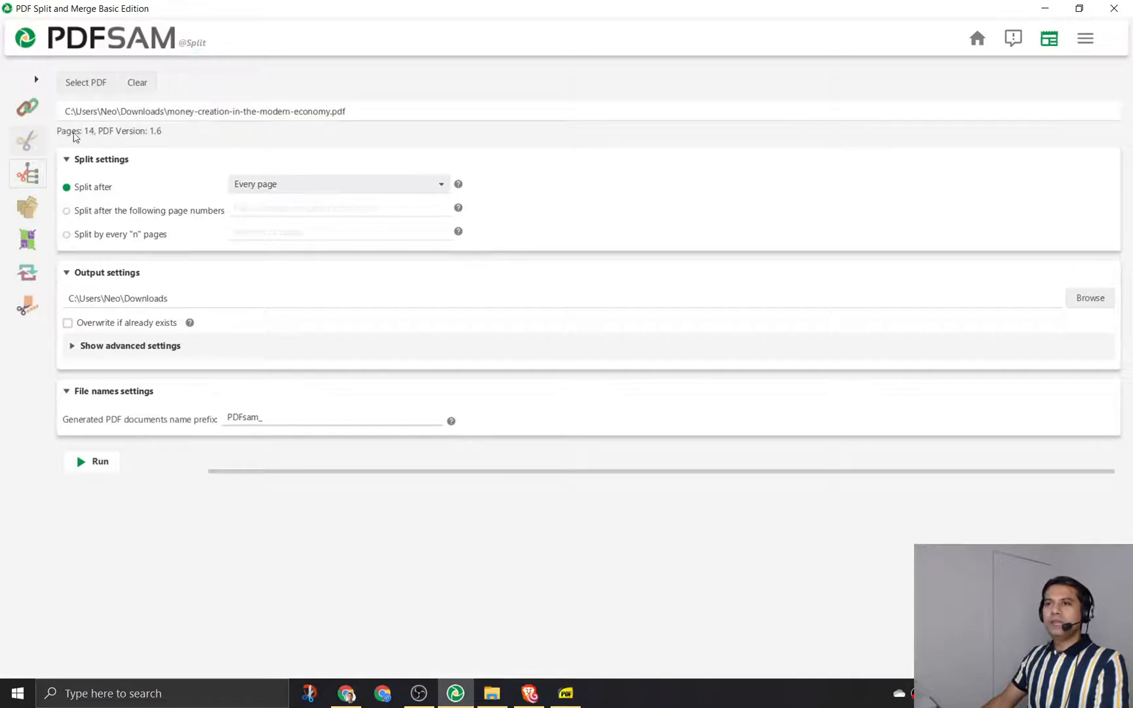
pyautogui.moveTo(77, 220)
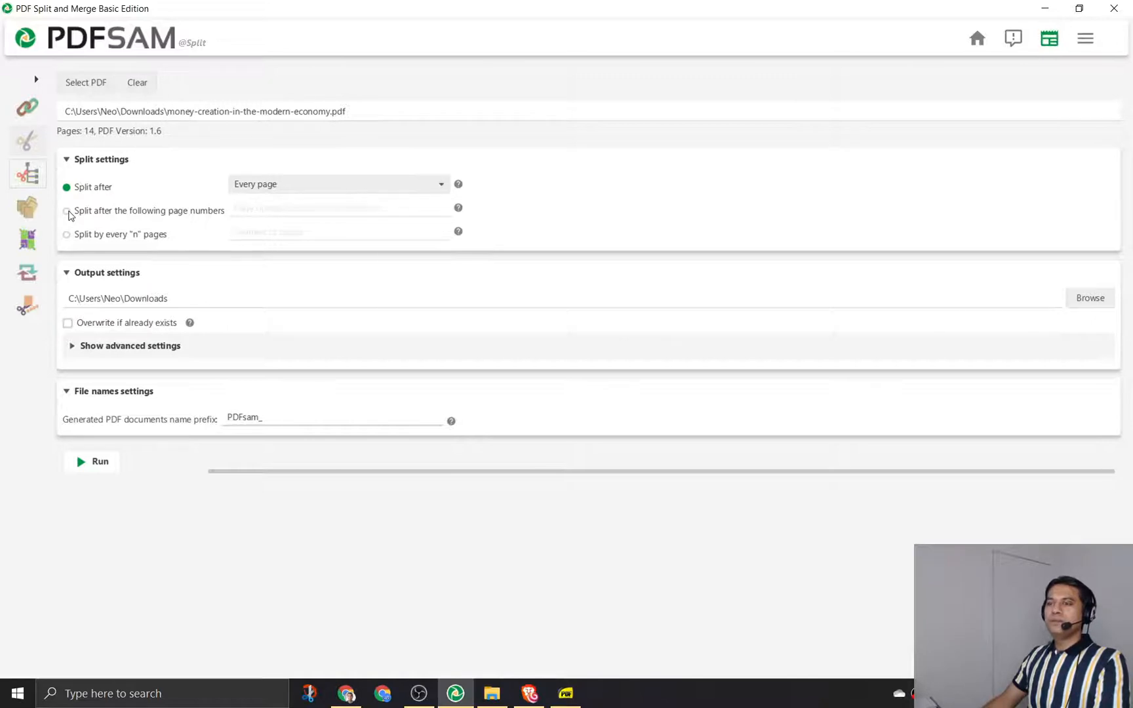
pyautogui.click(337, 184)
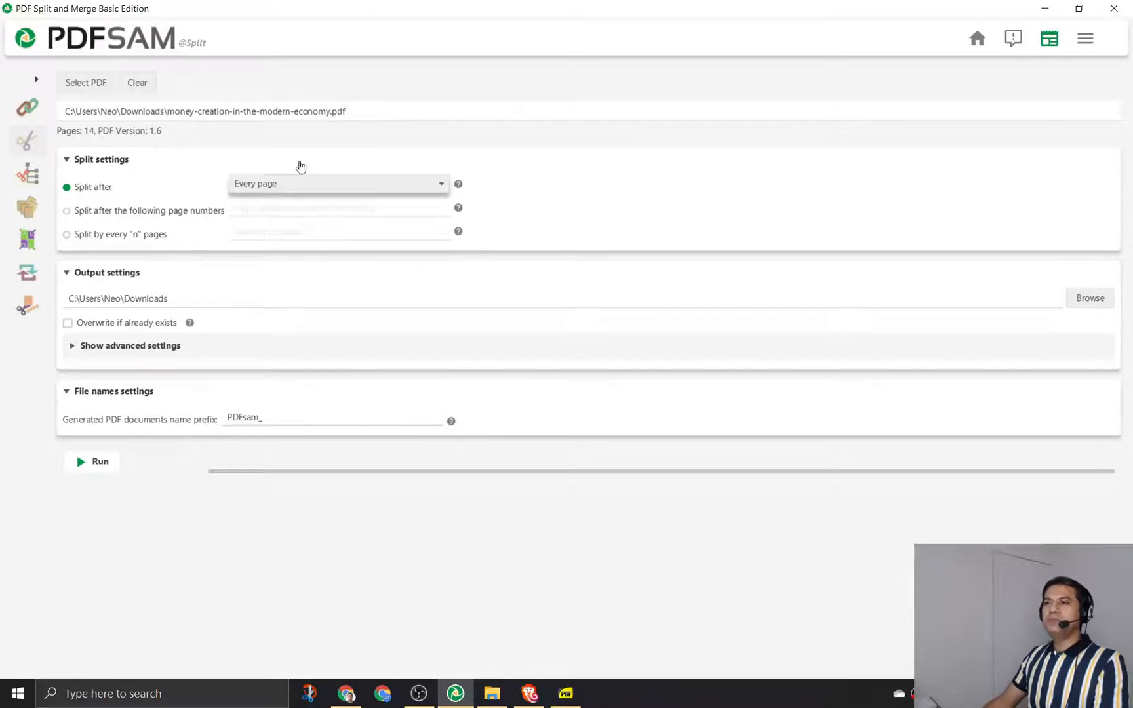
pyautogui.moveTo(92, 137)
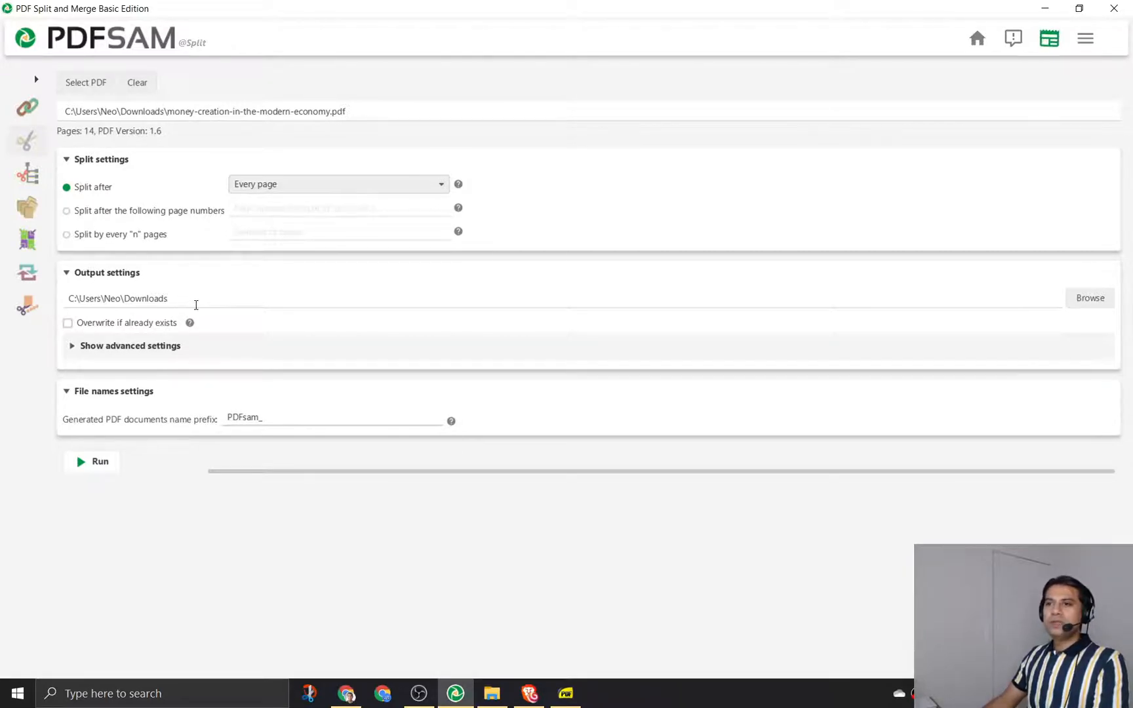
# Reveal advanced output settings, with compression on and matching PDF version, and run the single-page split
pyautogui.click(130, 346)
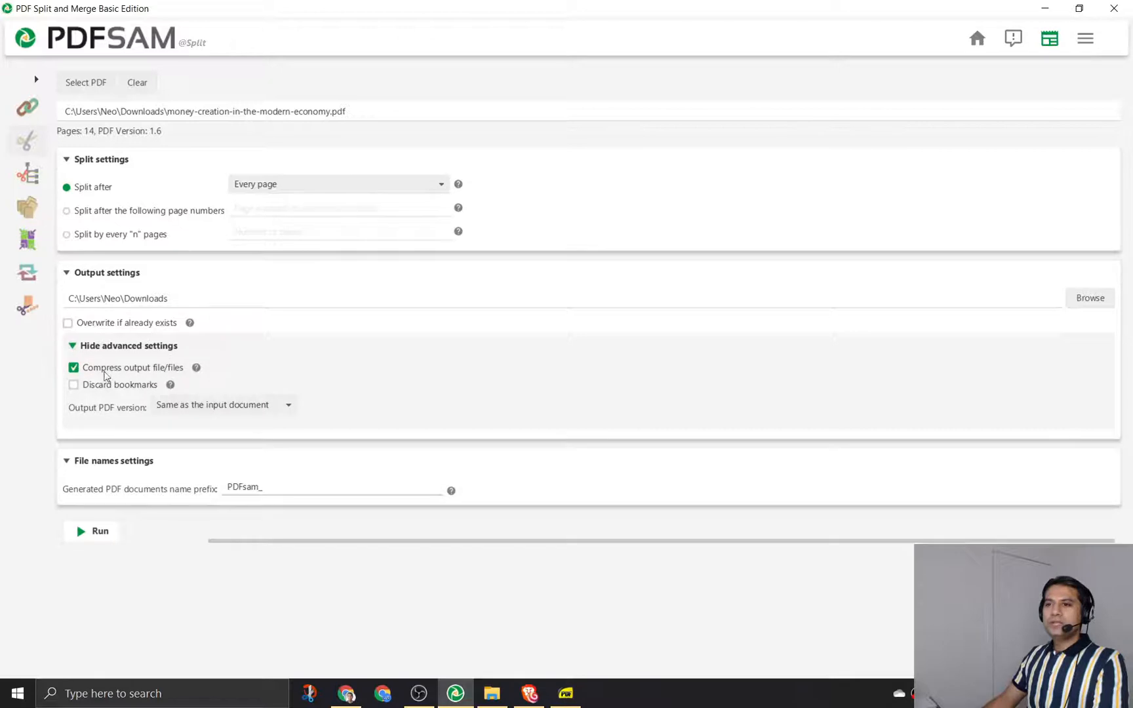
pyautogui.moveTo(144, 405)
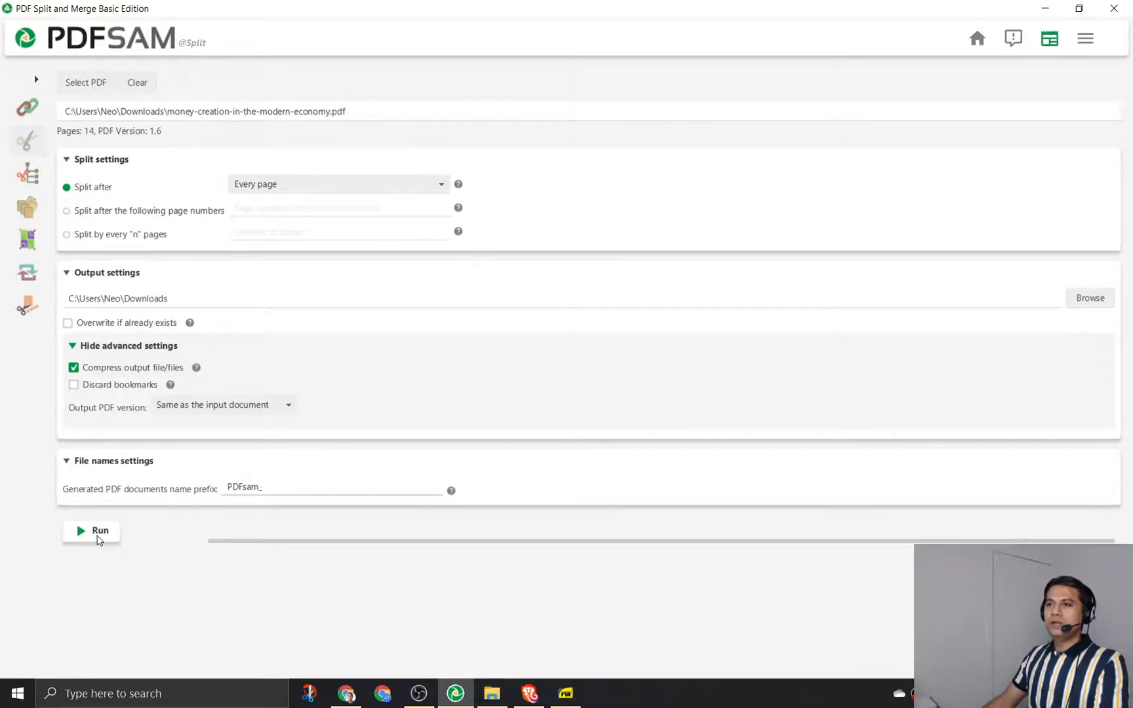
pyautogui.click(100, 531)
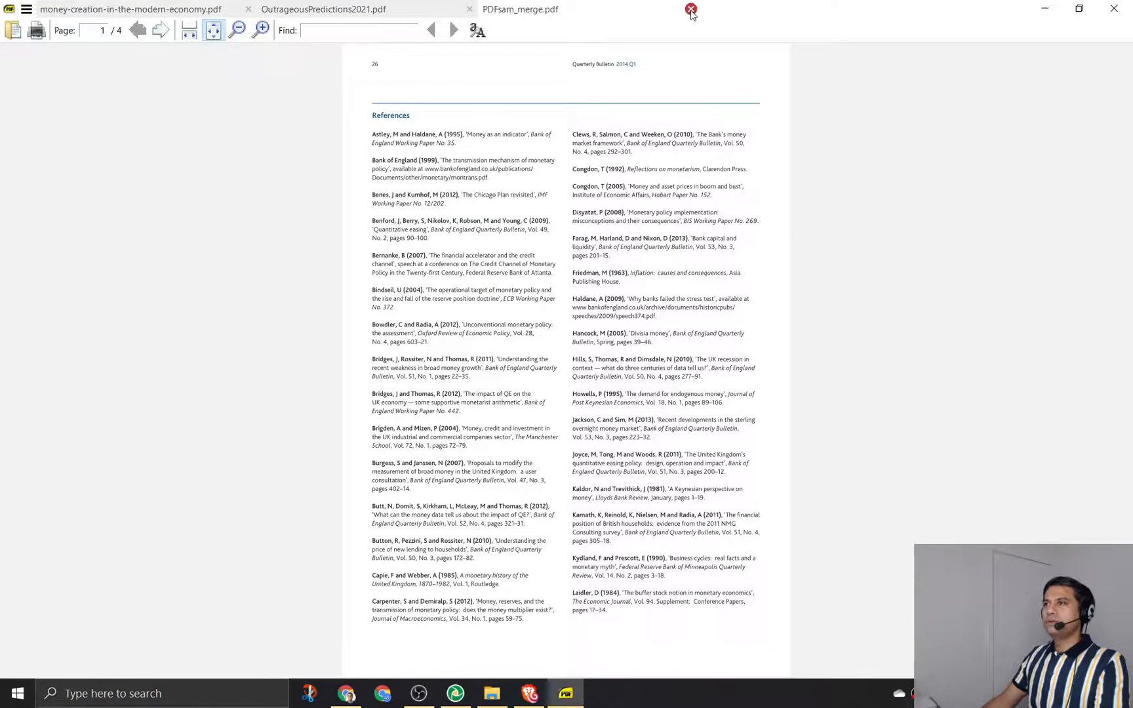
# Close the merged-file viewer and confirm overwriting the non-empty output directory so the split completes
pyautogui.click(689, 9)
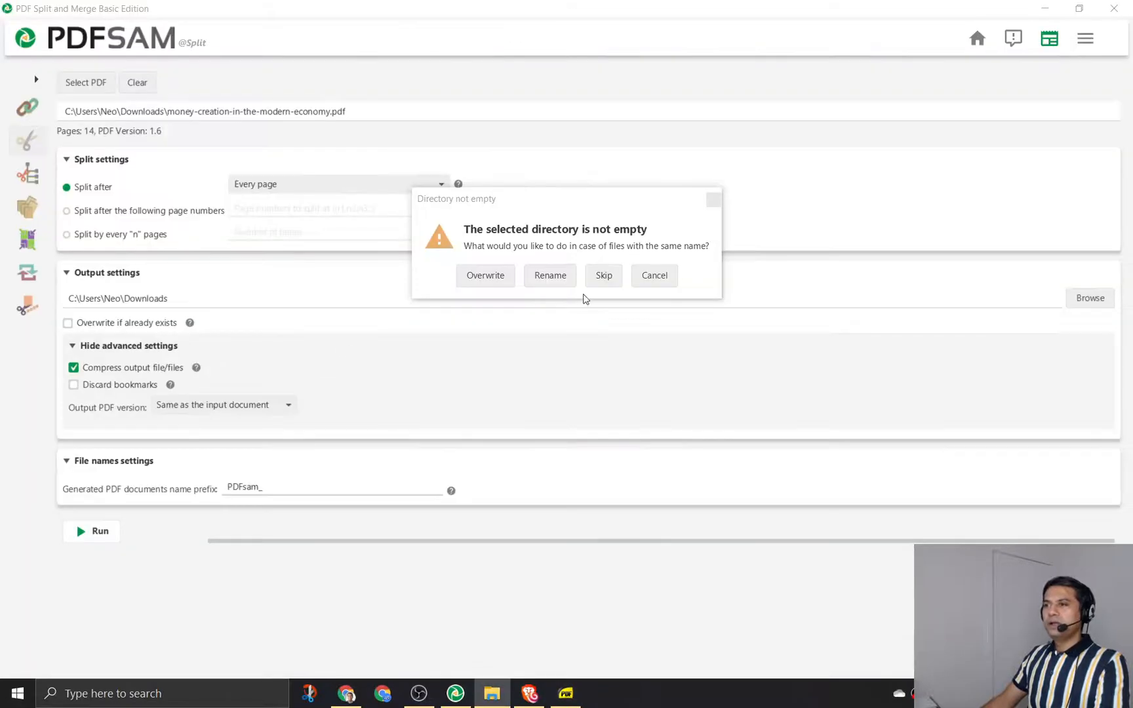
pyautogui.click(485, 276)
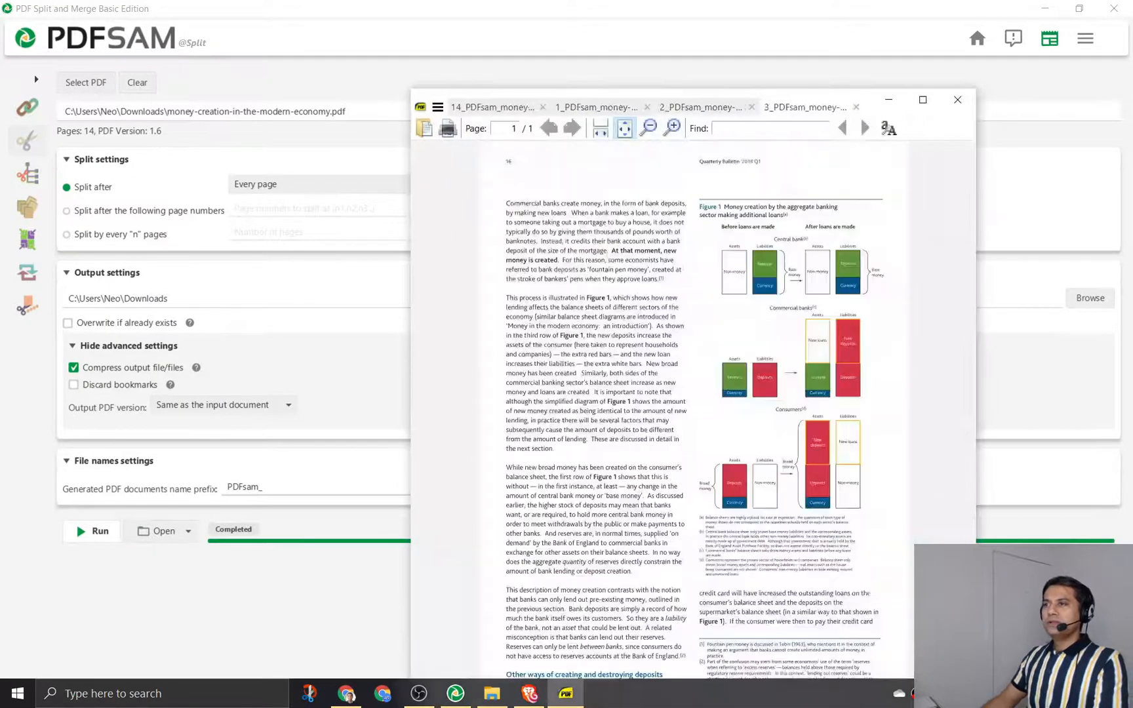
# Maximize Sumatra PDF and review the single-page split files, from 1_PDFsam_money-creation onward
pyautogui.click(922, 100)
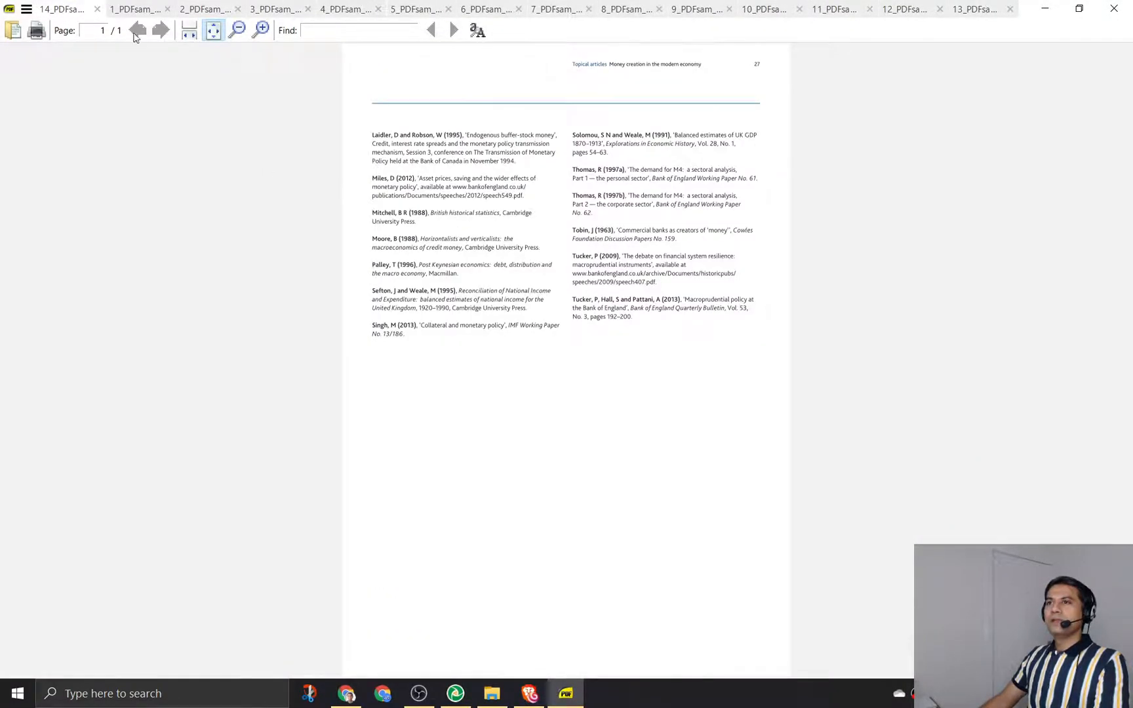
pyautogui.click(134, 8)
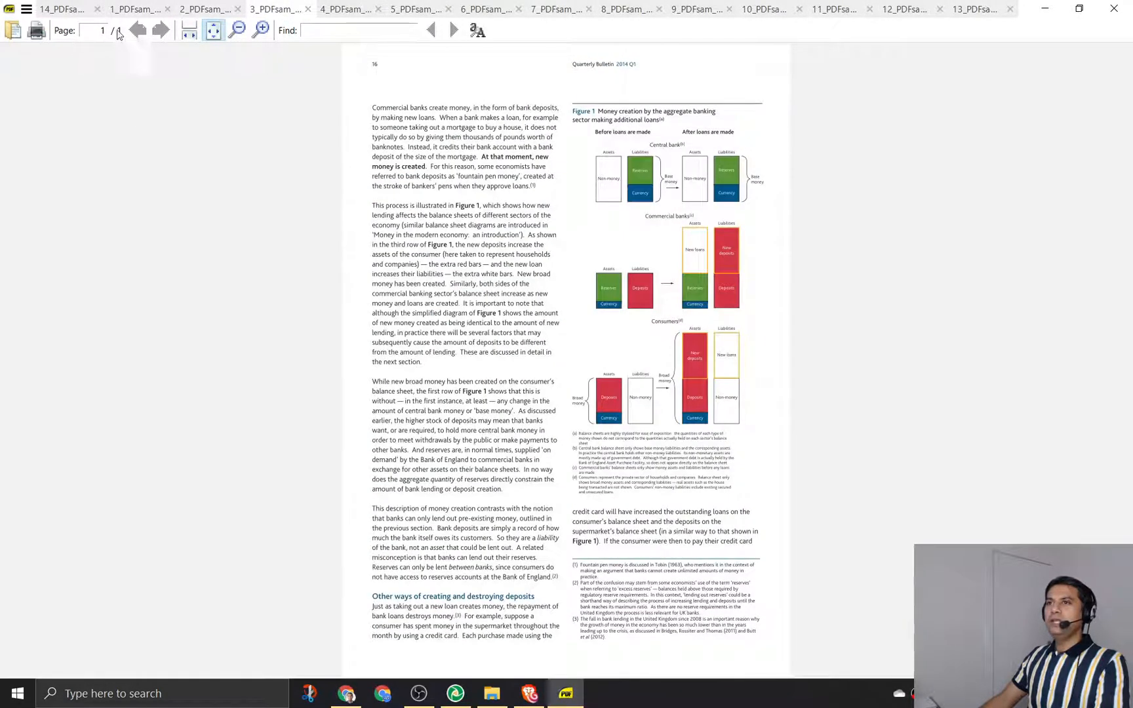
pyautogui.click(416, 9)
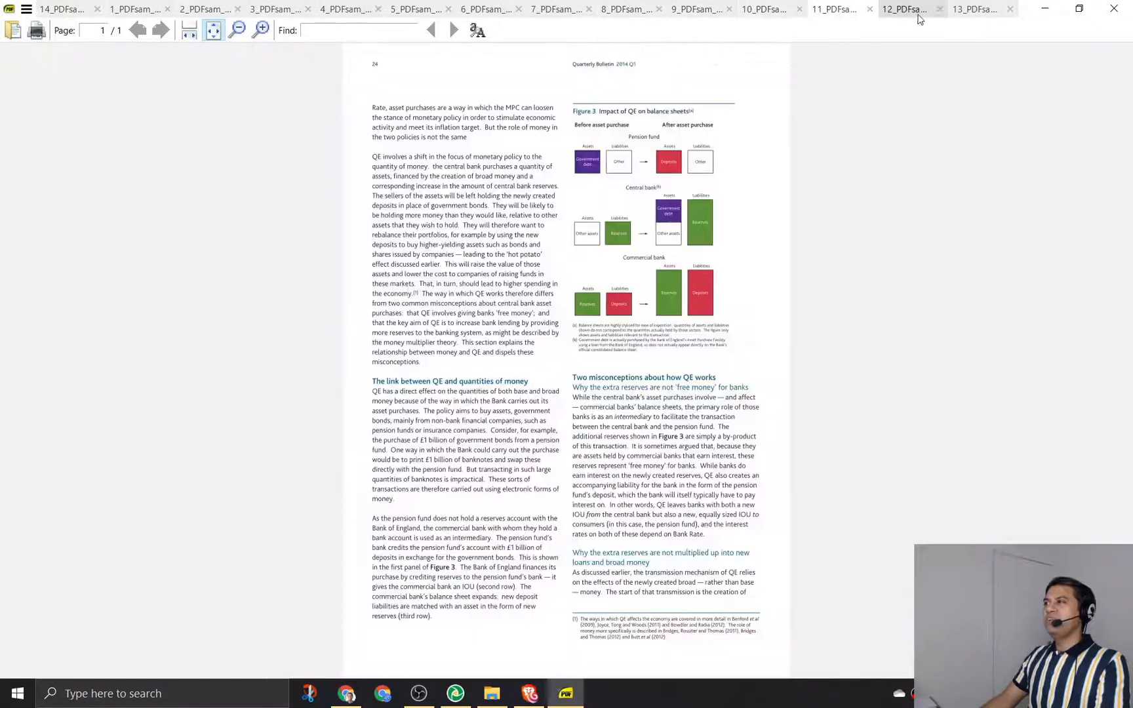
pyautogui.click(975, 9)
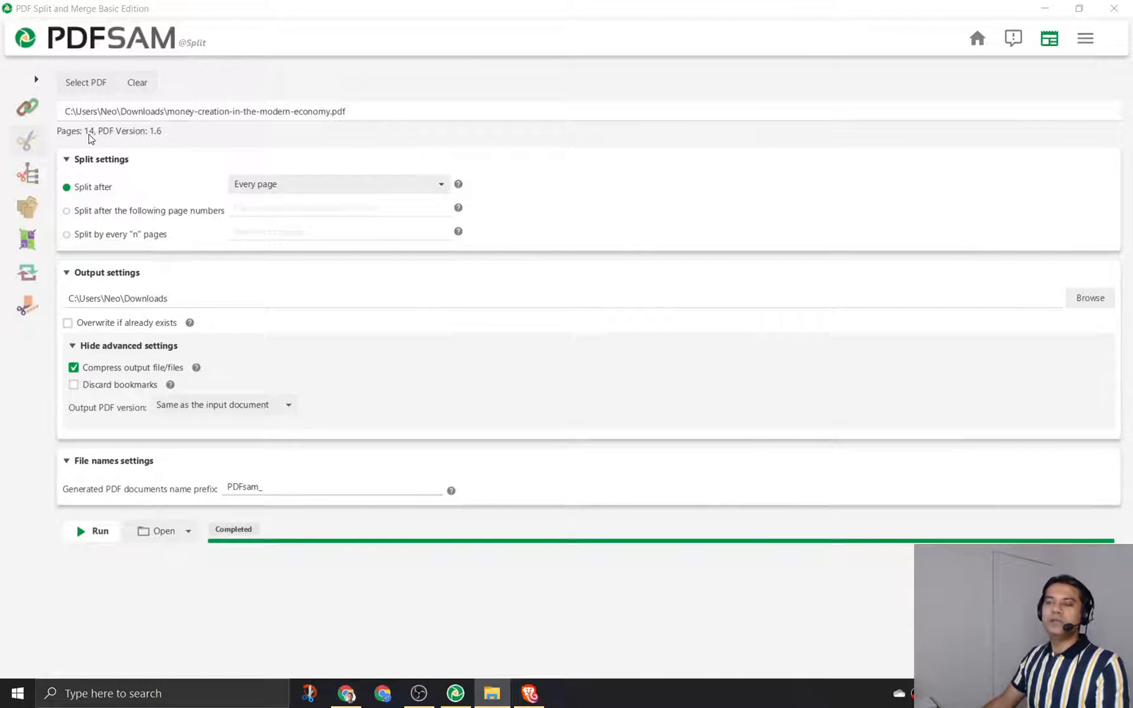
# Choose 'Split after the following page numbers', enter 4,10, and run the split
pyautogui.click(338, 183)
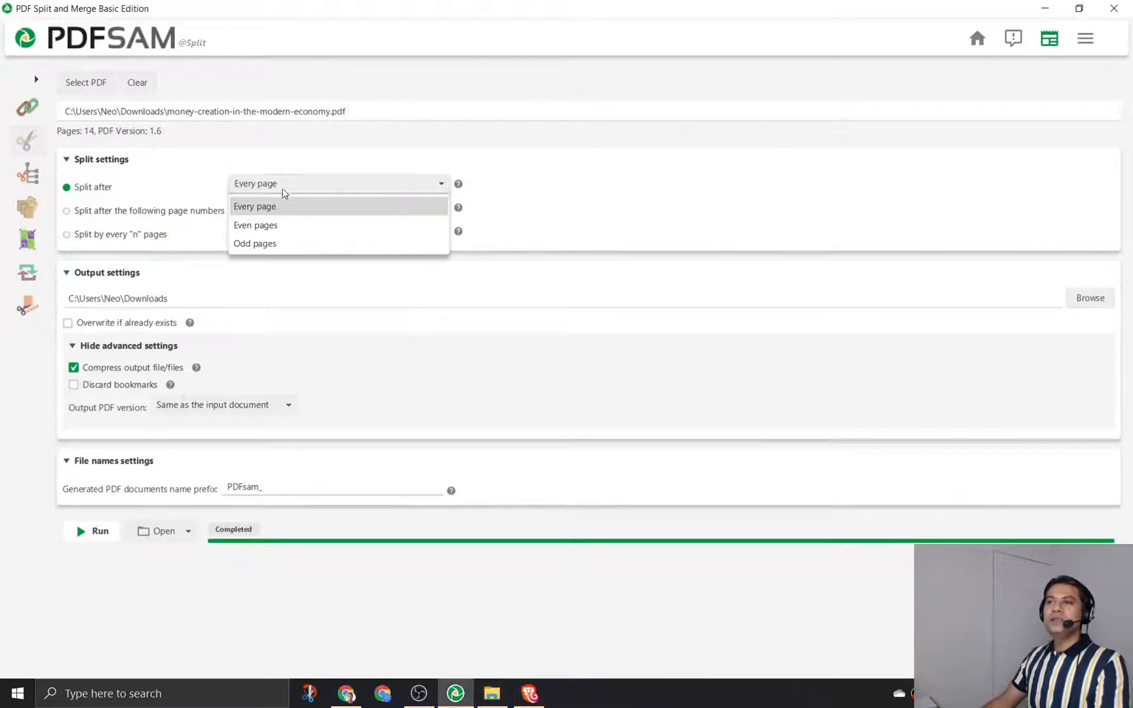
pyautogui.moveTo(171, 262)
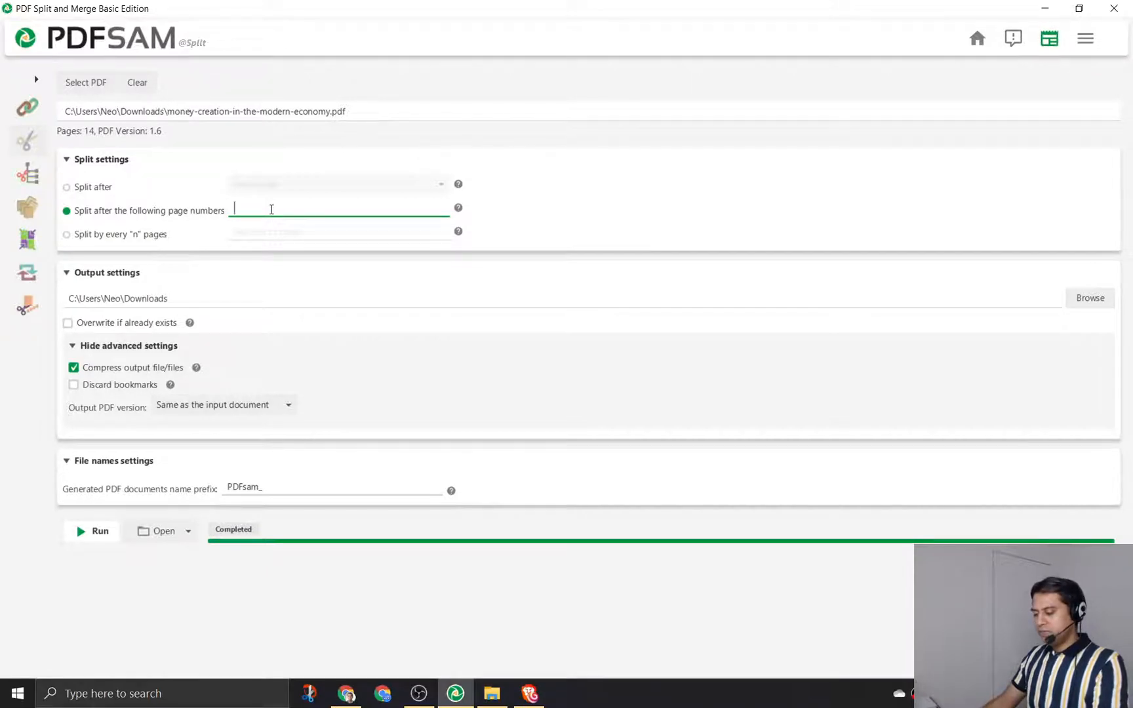
pyautogui.write('4,')
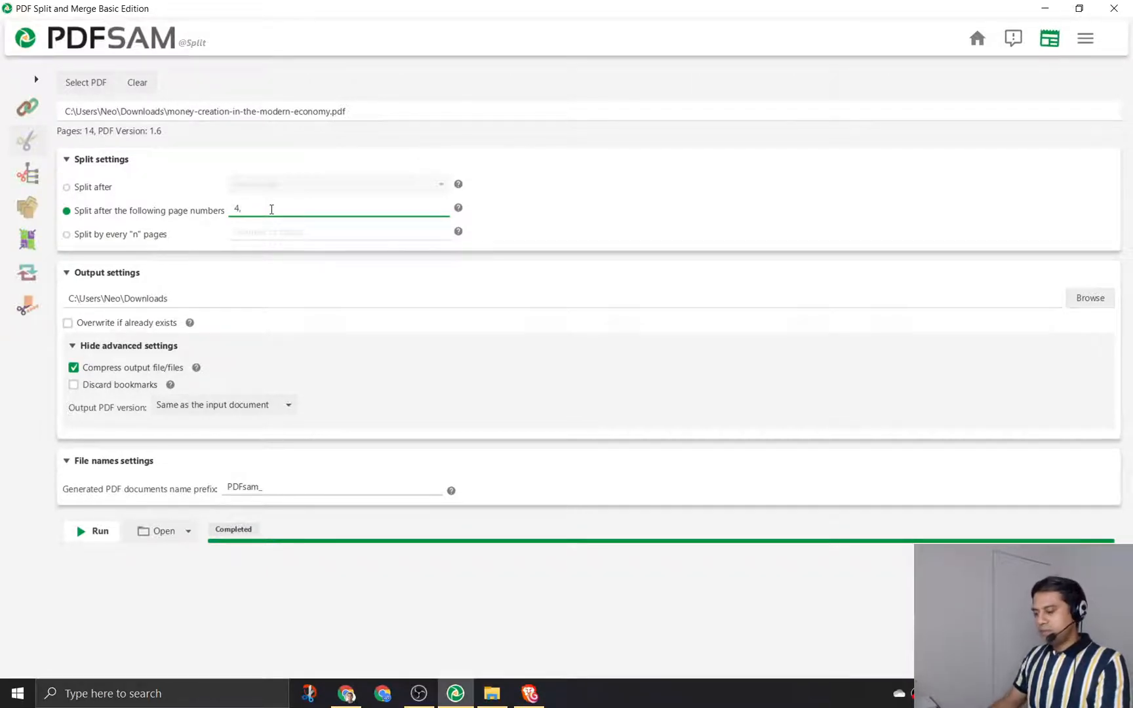
pyautogui.write('10')
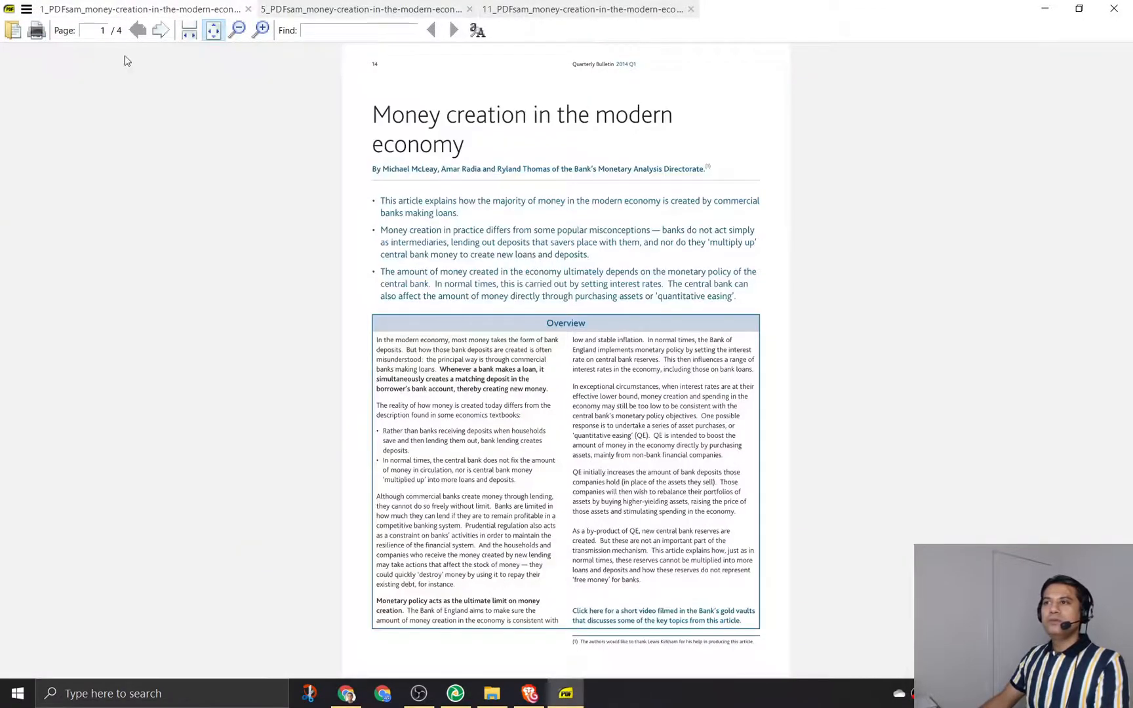
# Review the 1_, 5_ and 11_ PDFsam parts in Sumatra PDF, then close it
pyautogui.click(453, 30)
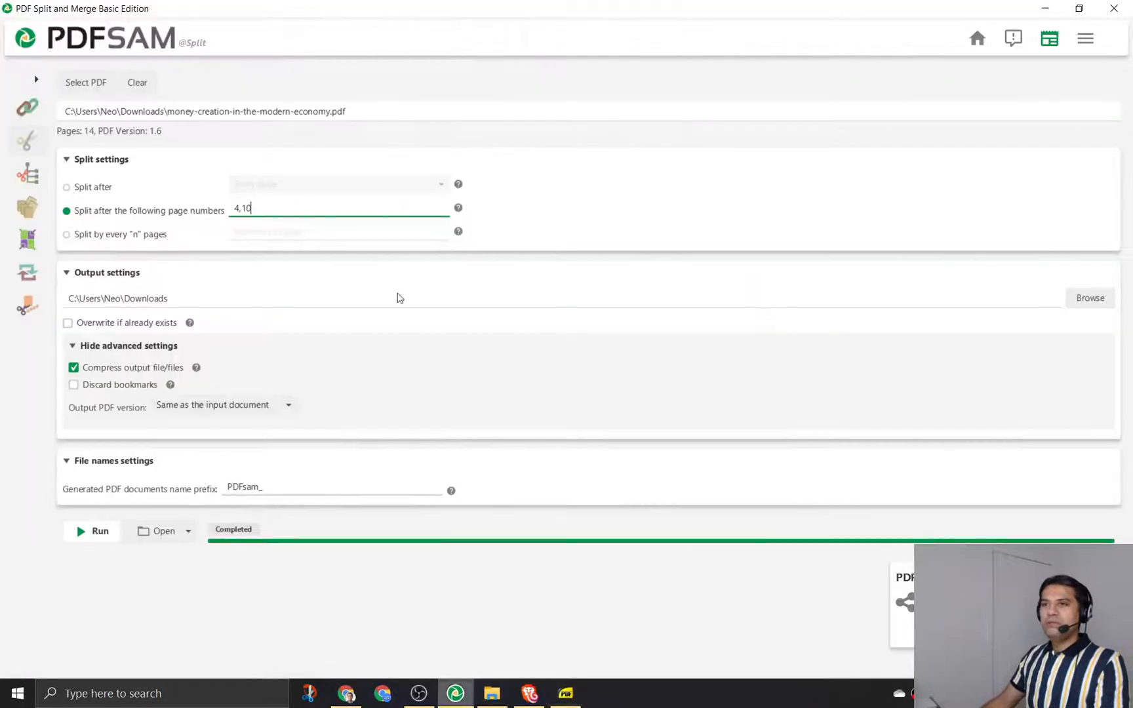
pyautogui.moveTo(226, 217)
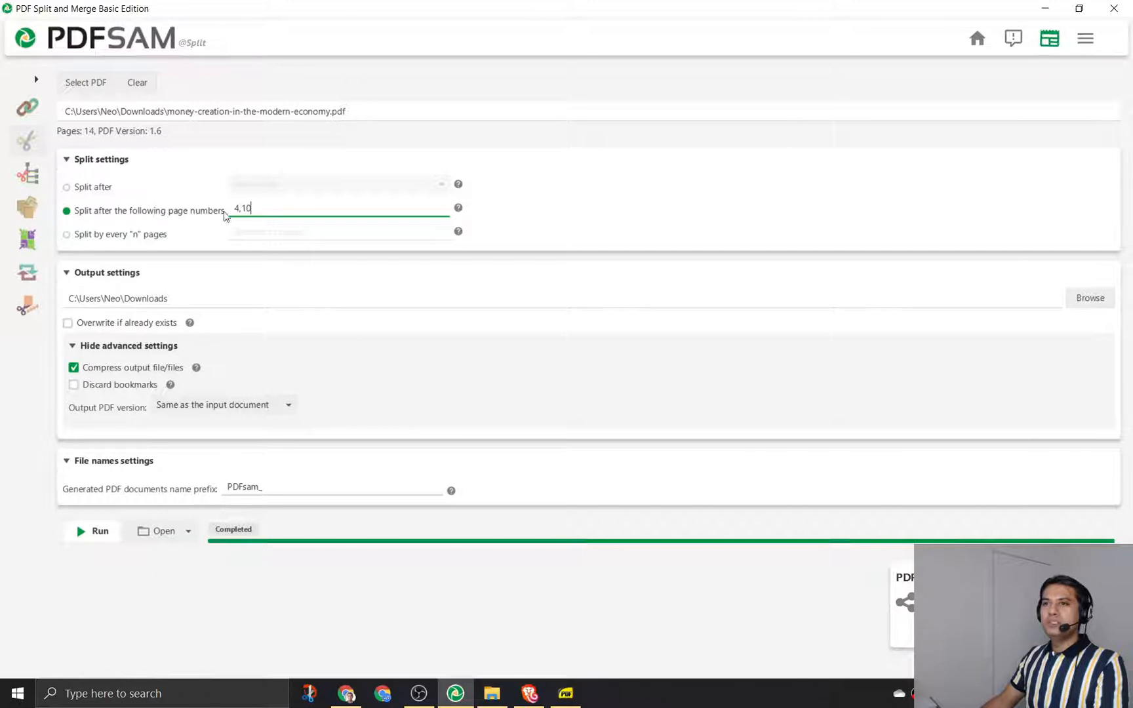
pyautogui.moveTo(122, 240)
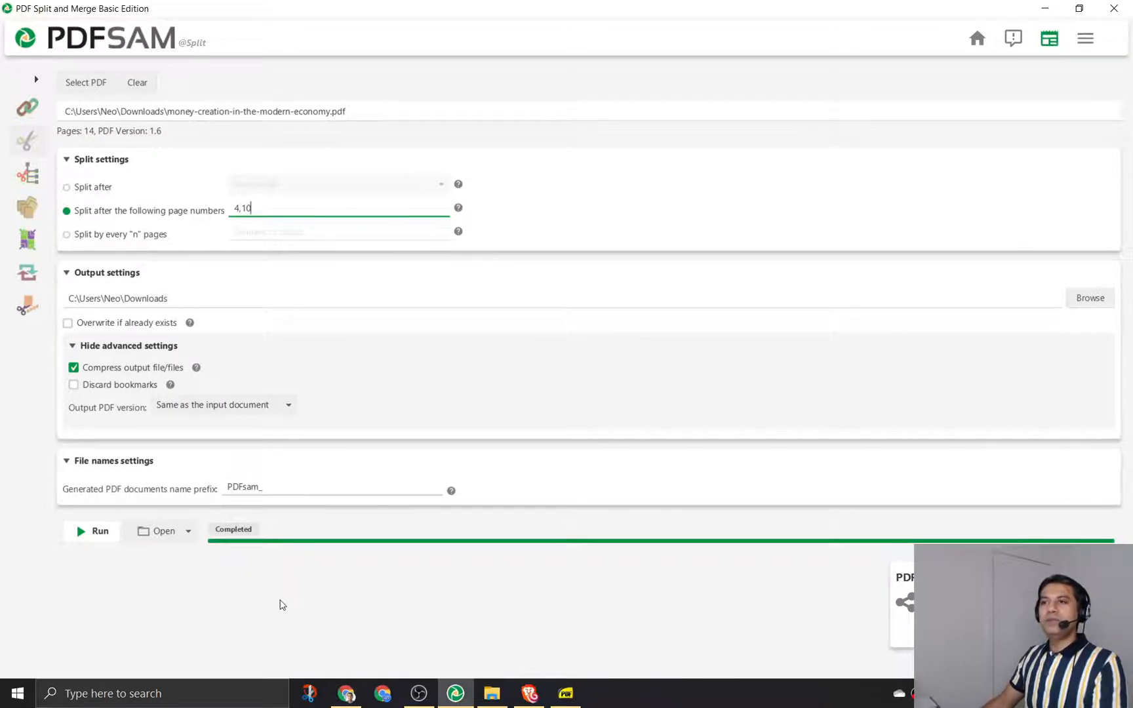
pyautogui.moveTo(231, 261)
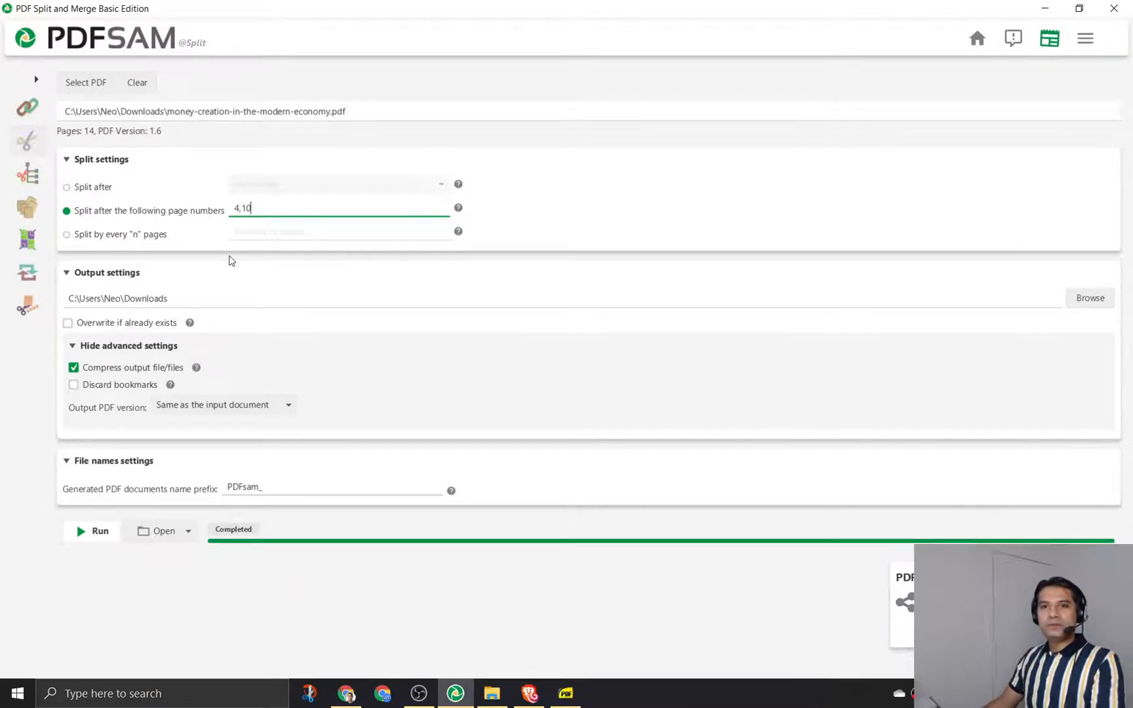